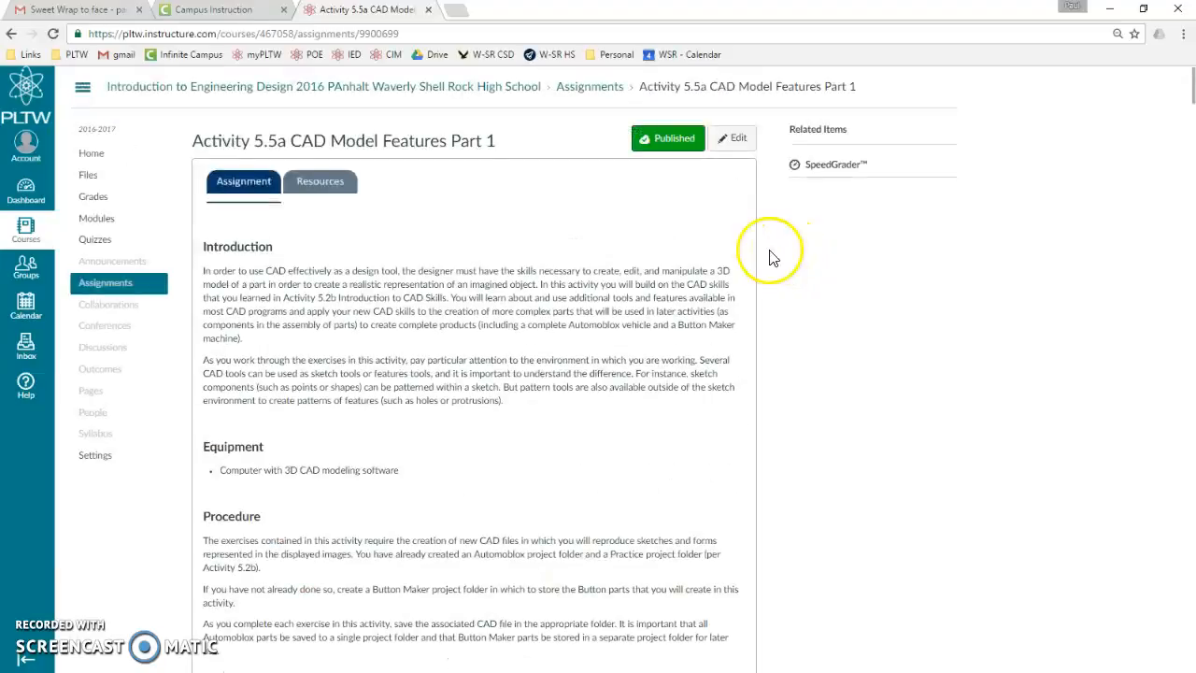
Step: Scroll the Activity 5.5a page down to the Automoblox axle problem and its drawing
scroll("down", 3)
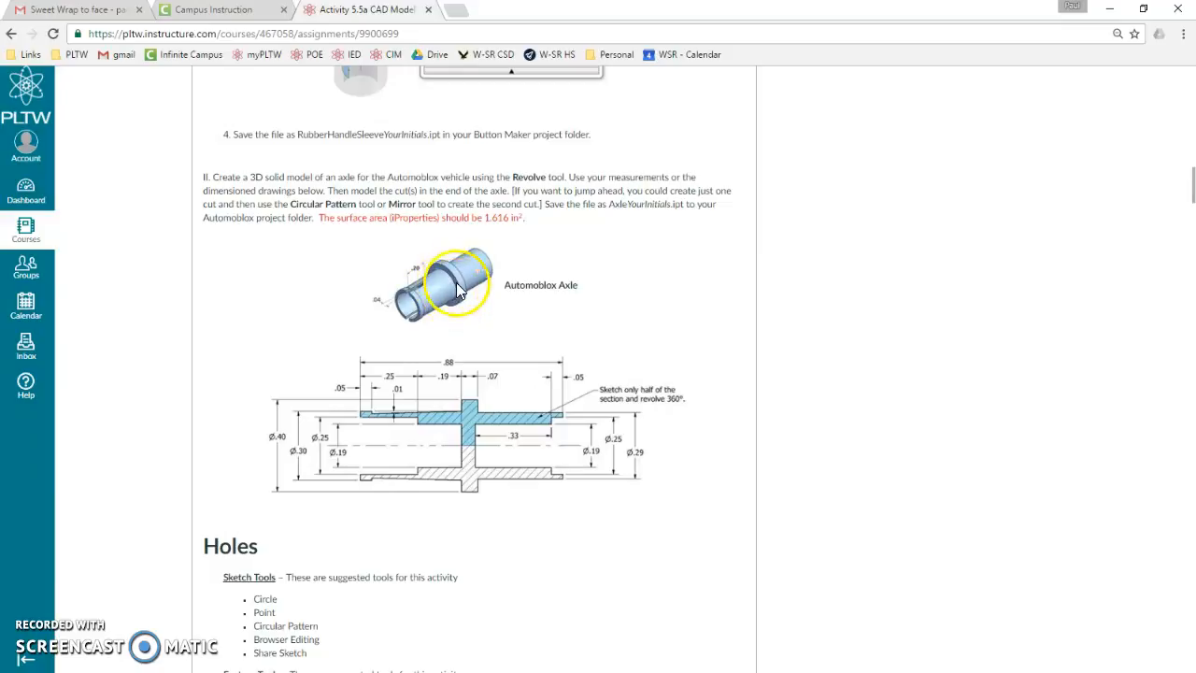
mouse_move(377, 411)
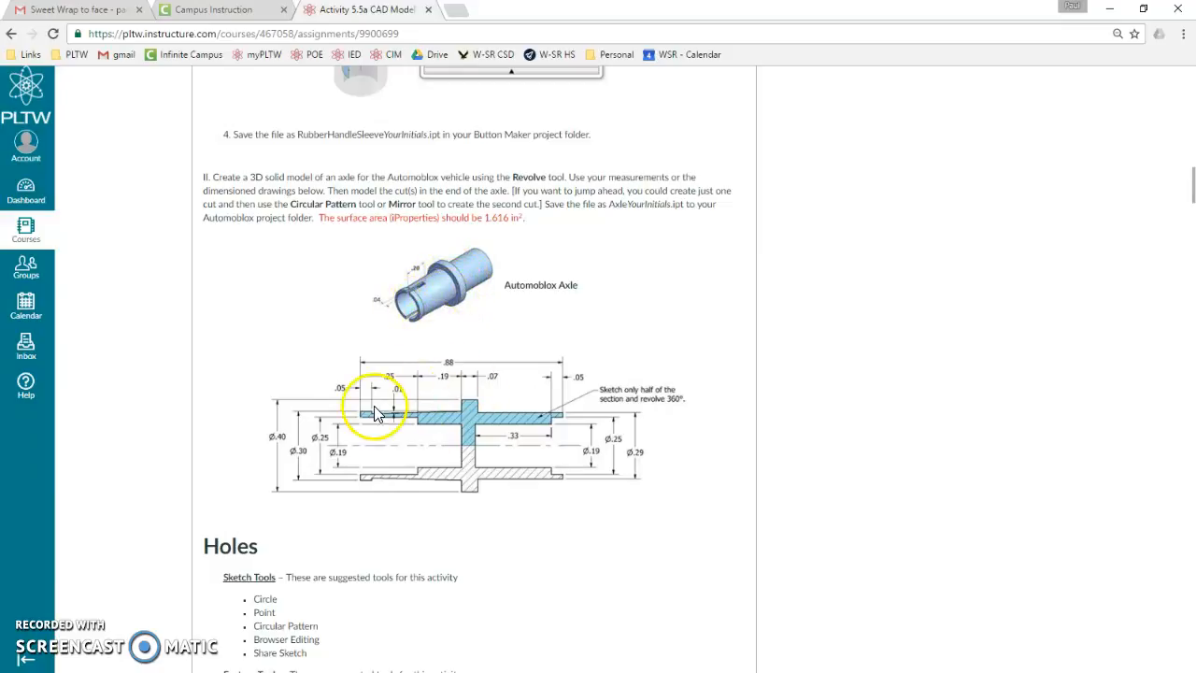
mouse_move(415, 433)
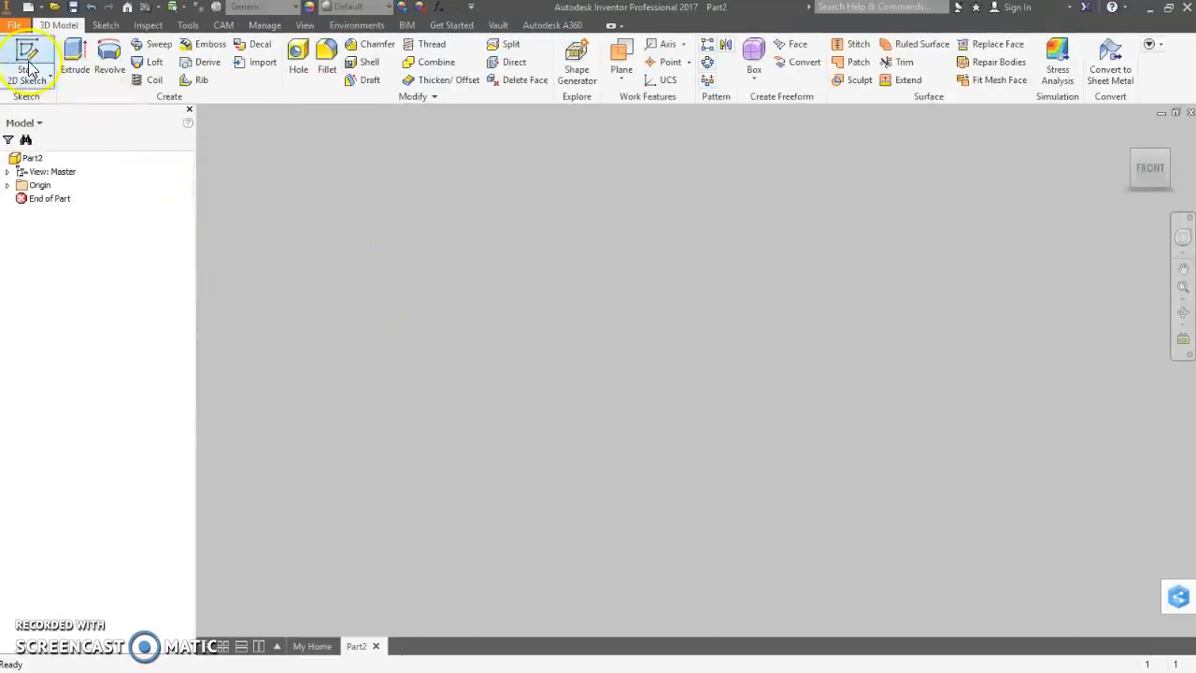
Step: Start Sketch1 on a part plane with the Line tool ready for the axle profile
left_click(26, 60)
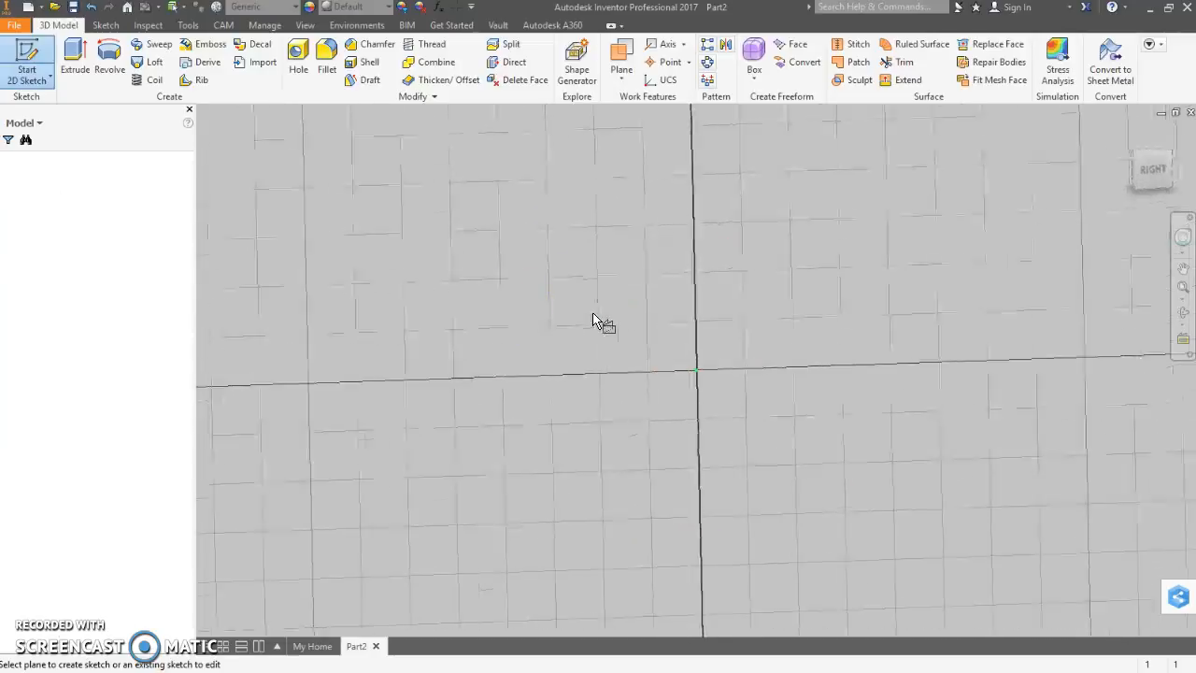
left_click(28, 56)
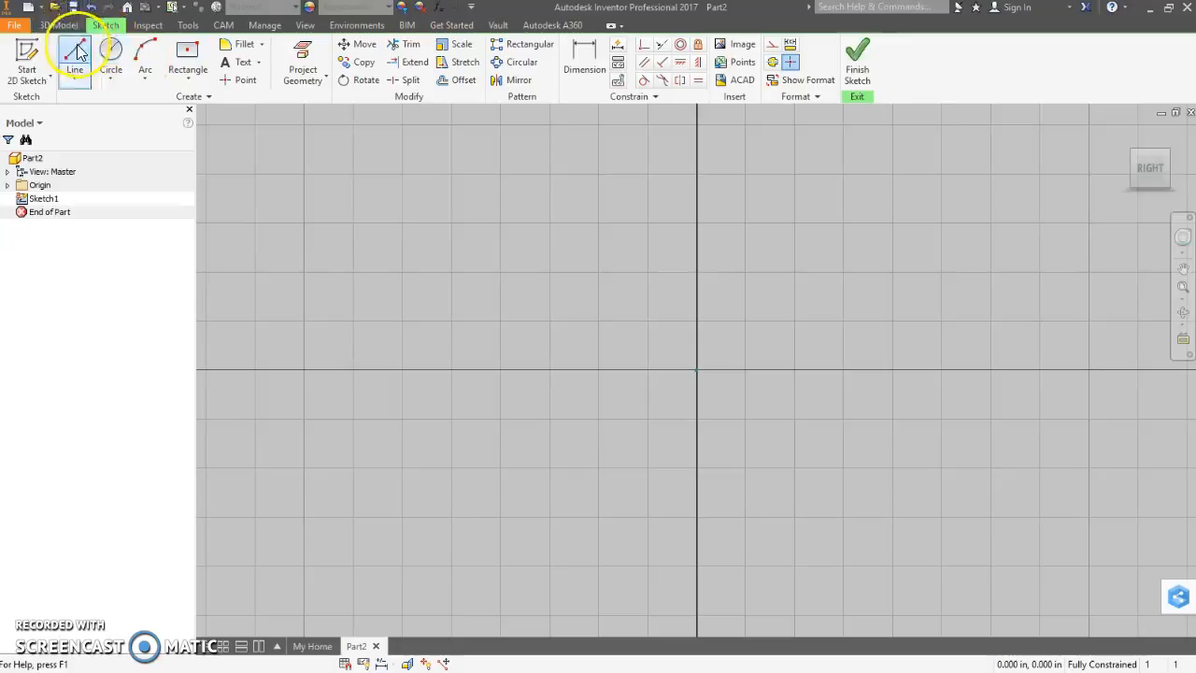
left_click(75, 56)
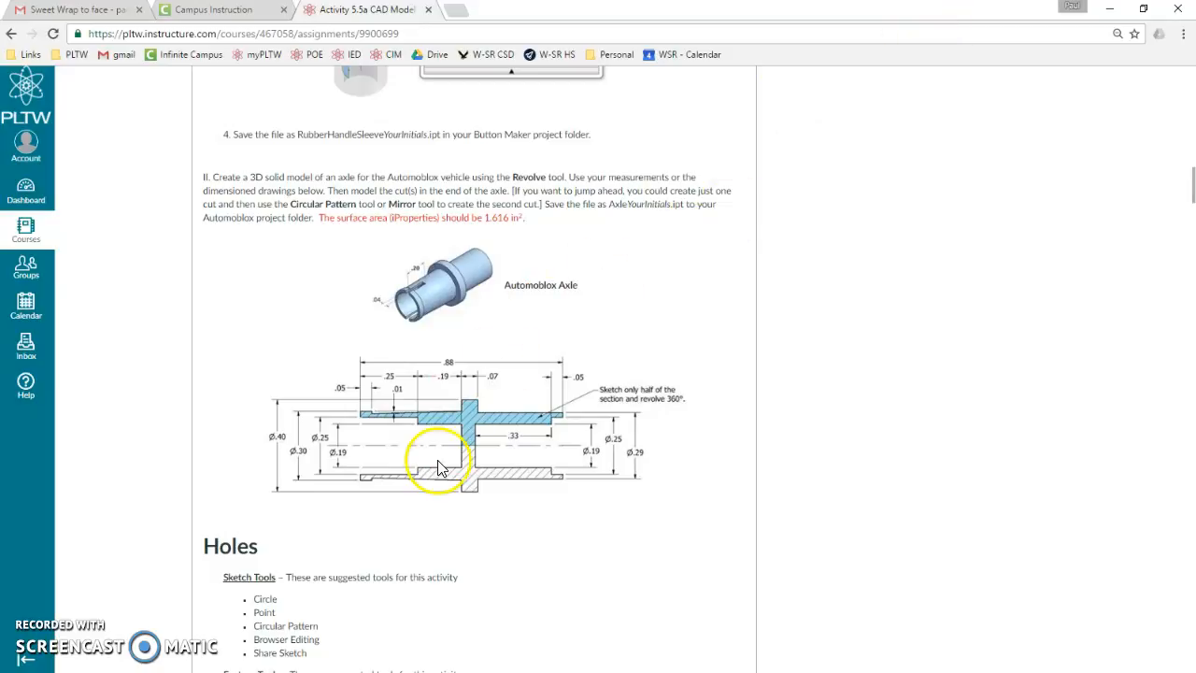
mouse_move(514, 446)
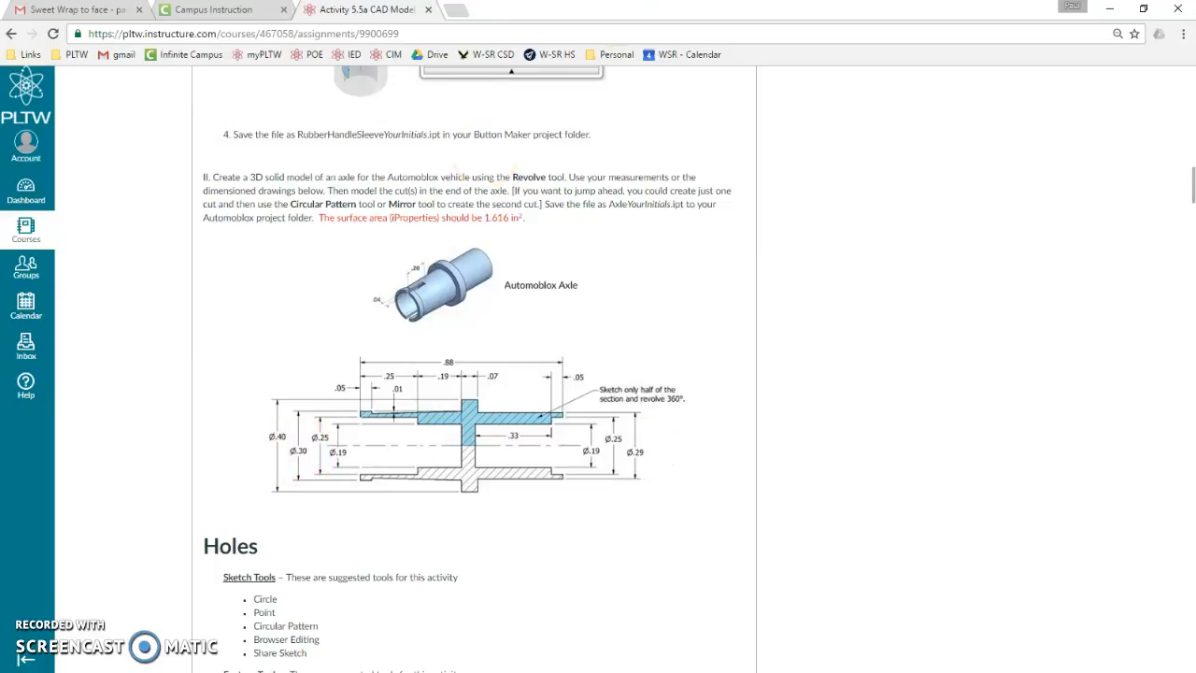
mouse_move(714, 19)
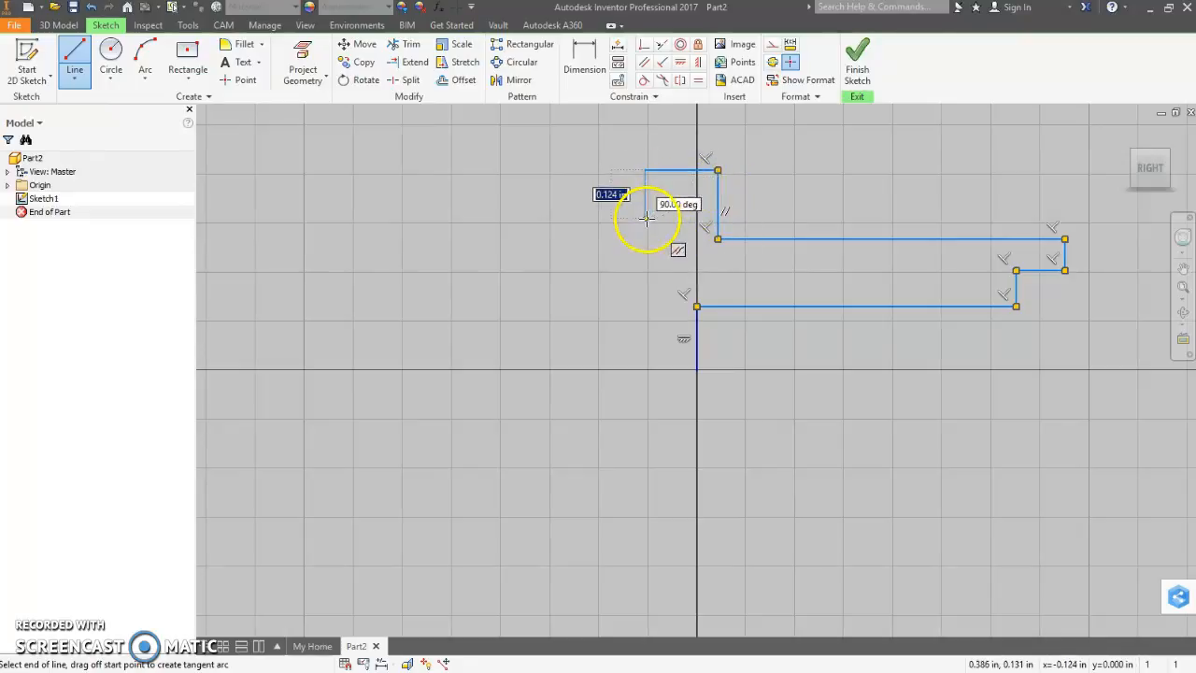
mouse_move(646, 240)
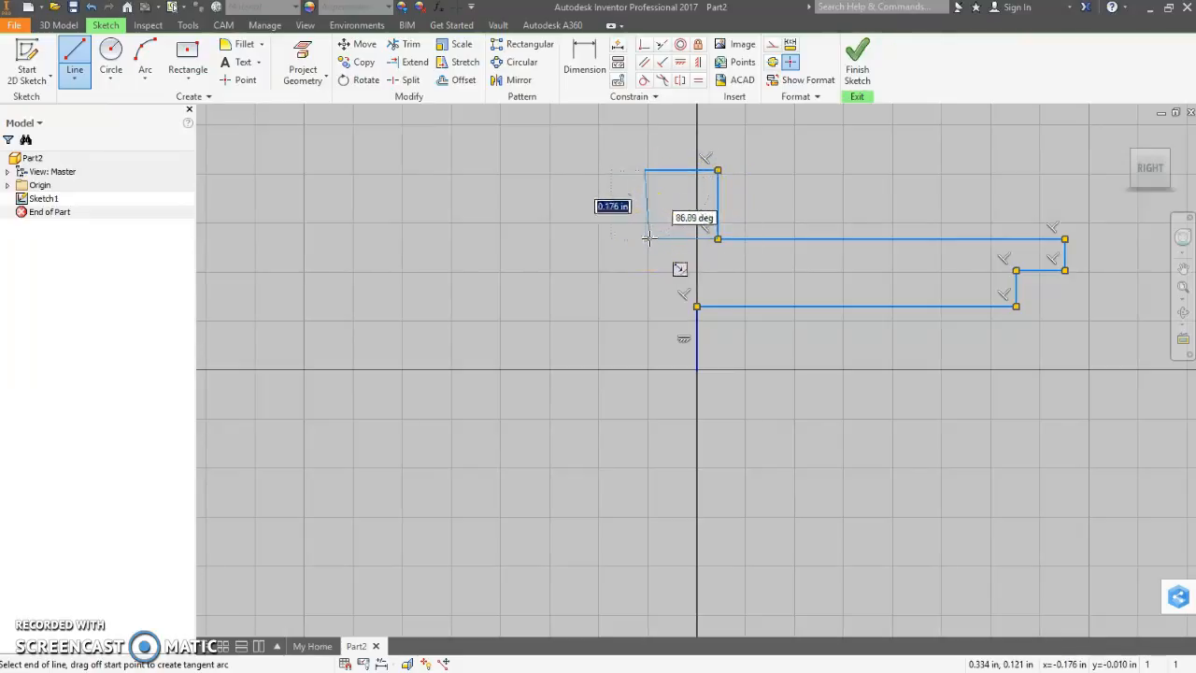
mouse_move(647, 241)
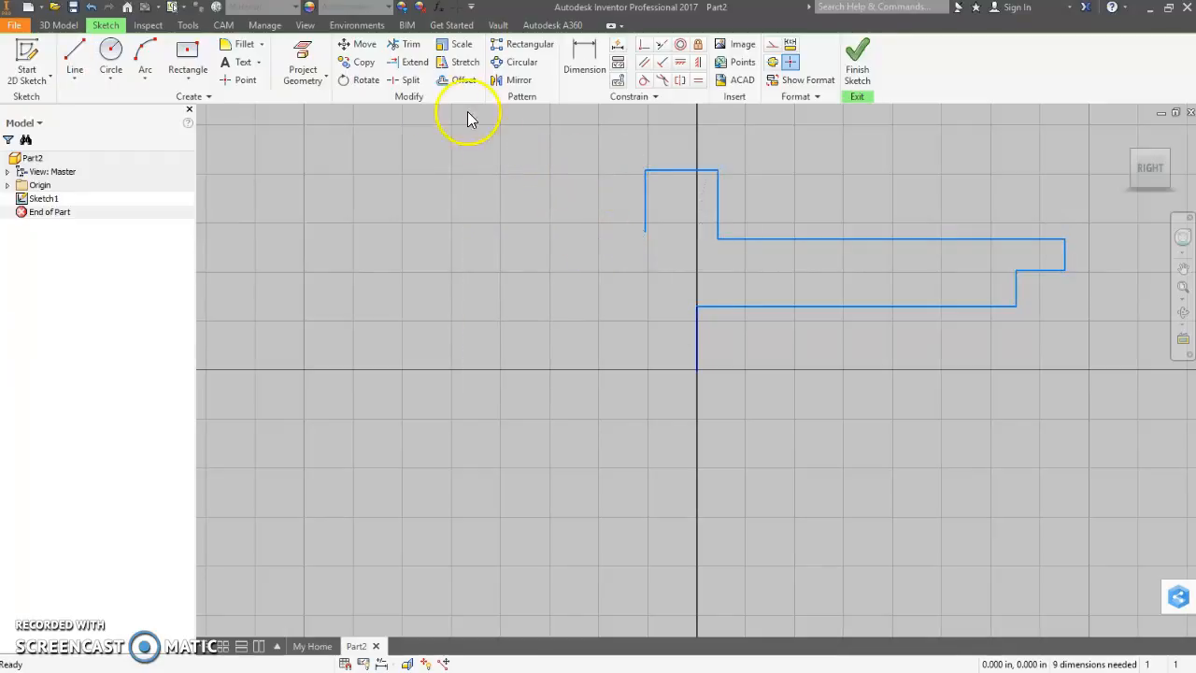
Step: Draw the stepped half-section profile of the axle as a connected chain of lines
left_click(74, 56)
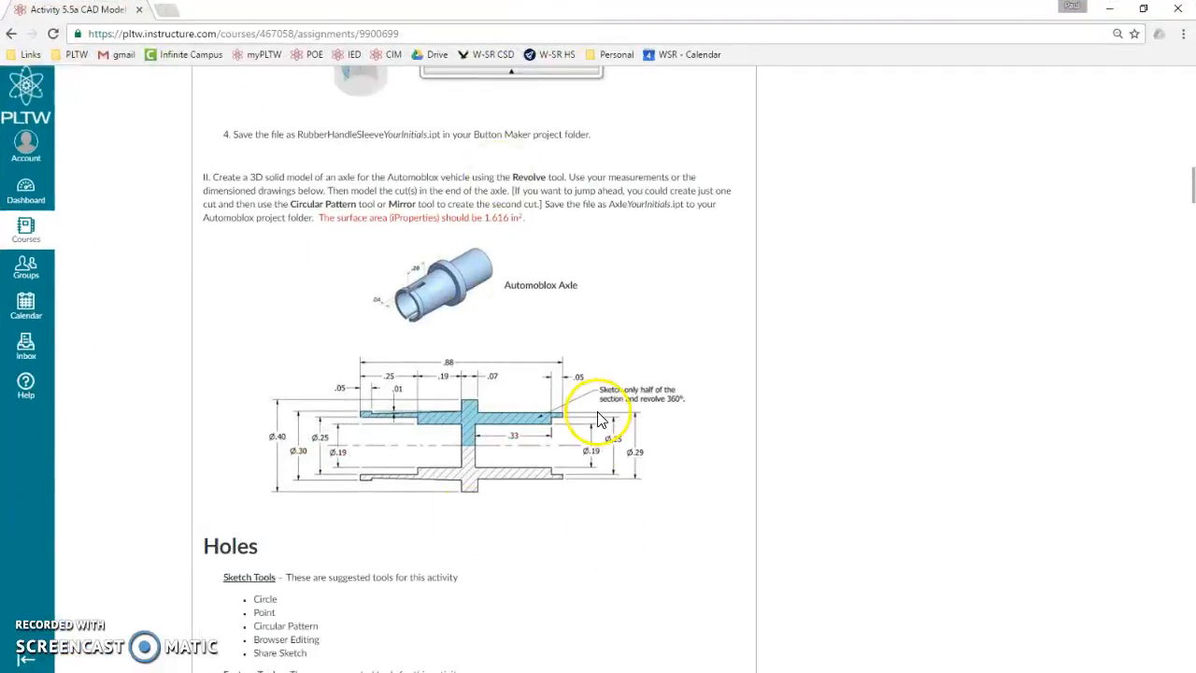
mouse_move(560, 415)
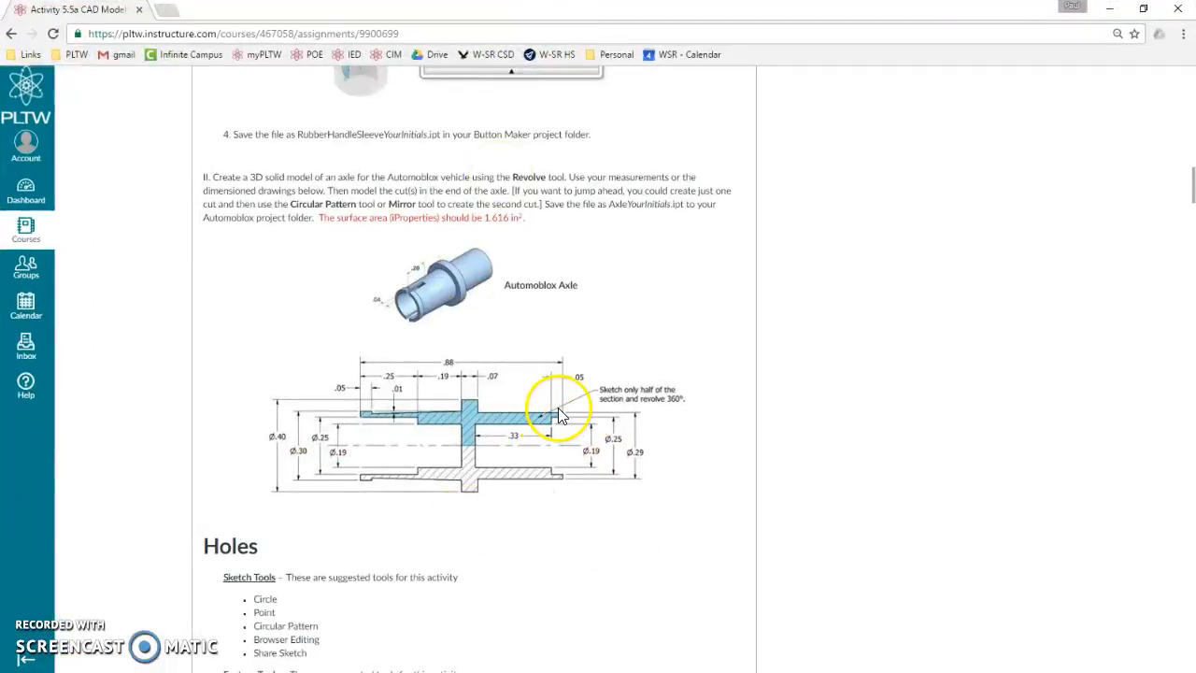
mouse_move(545, 400)
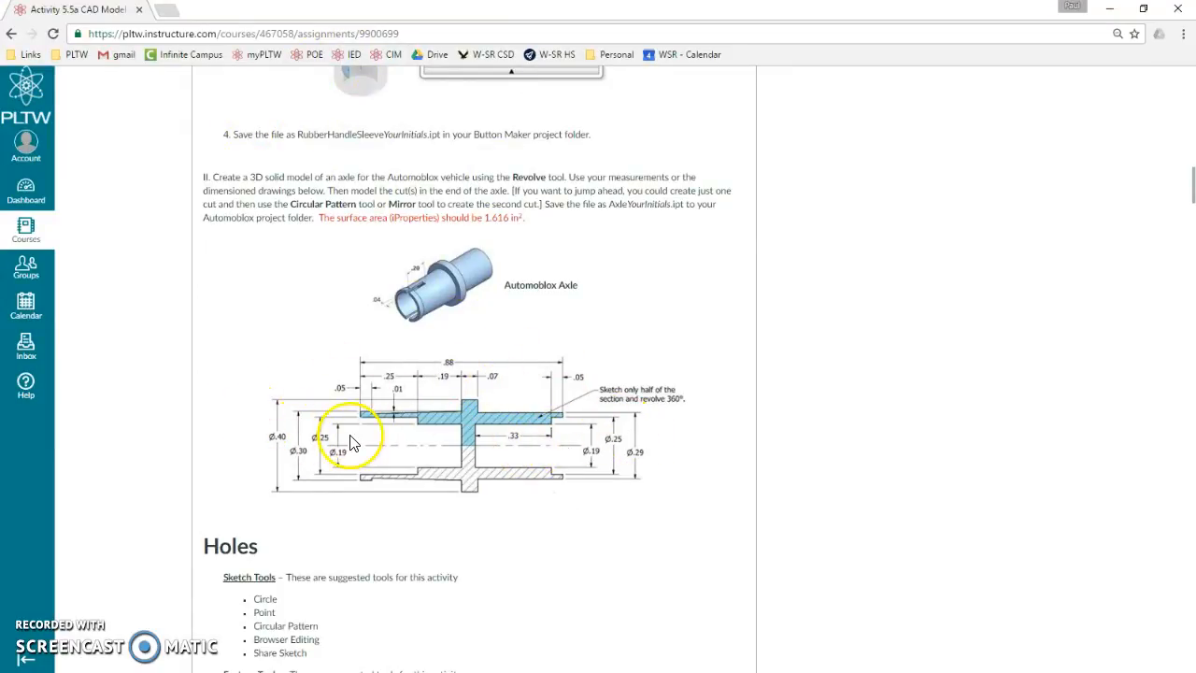
mouse_move(613, 441)
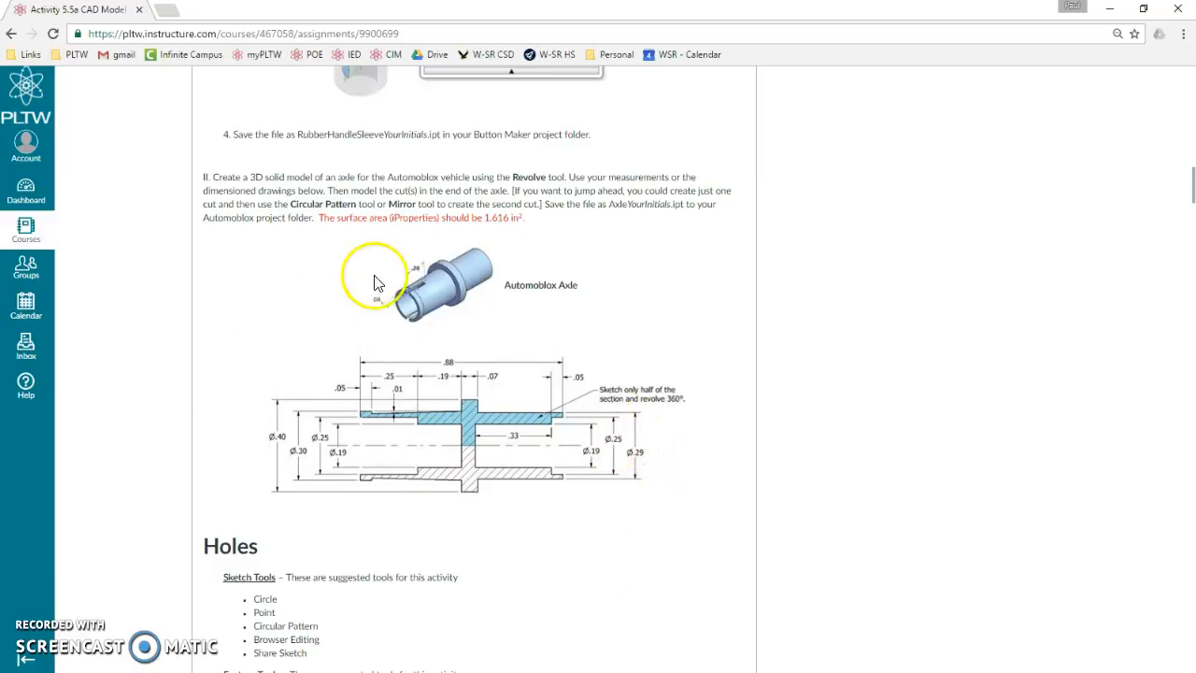
mouse_move(607, 15)
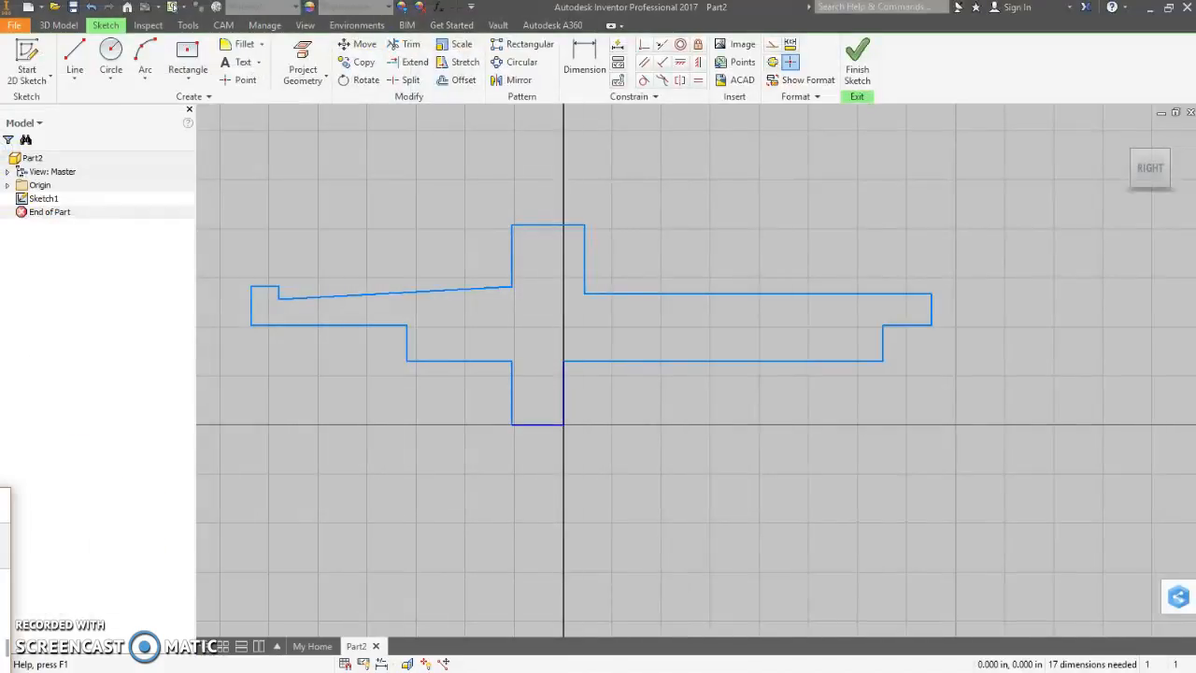
mouse_move(706, 127)
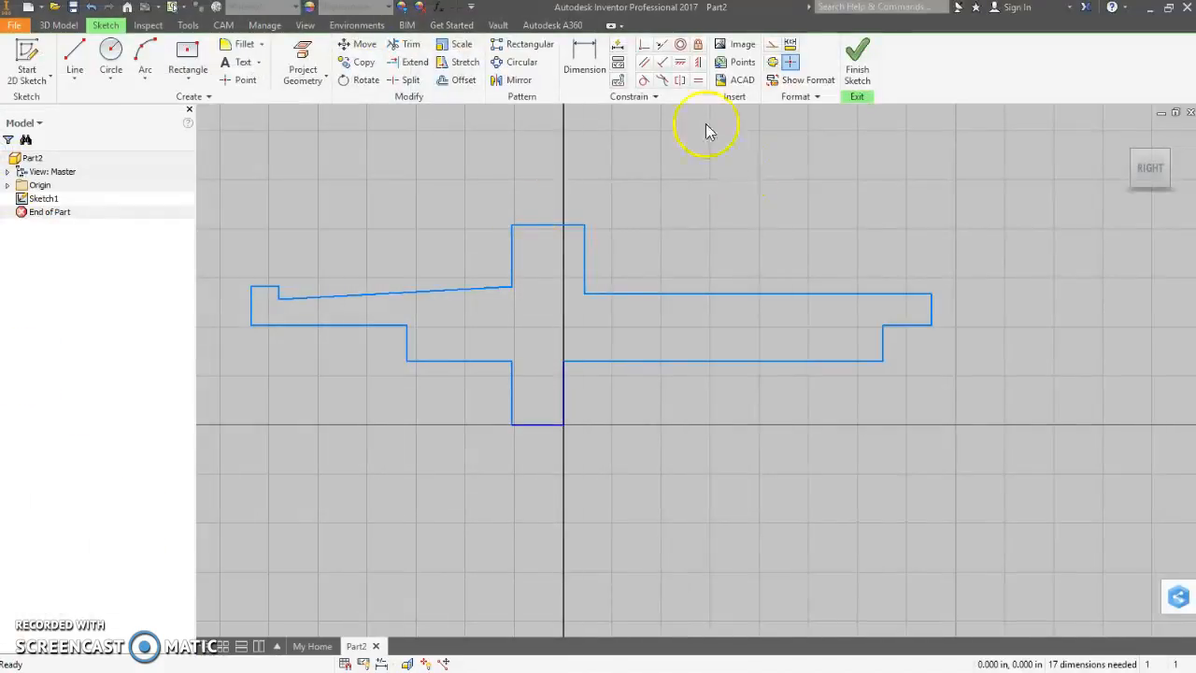
Step: Dimension the right-end height as .19/2 and add the central step's height on the left side
left_click(583, 69)
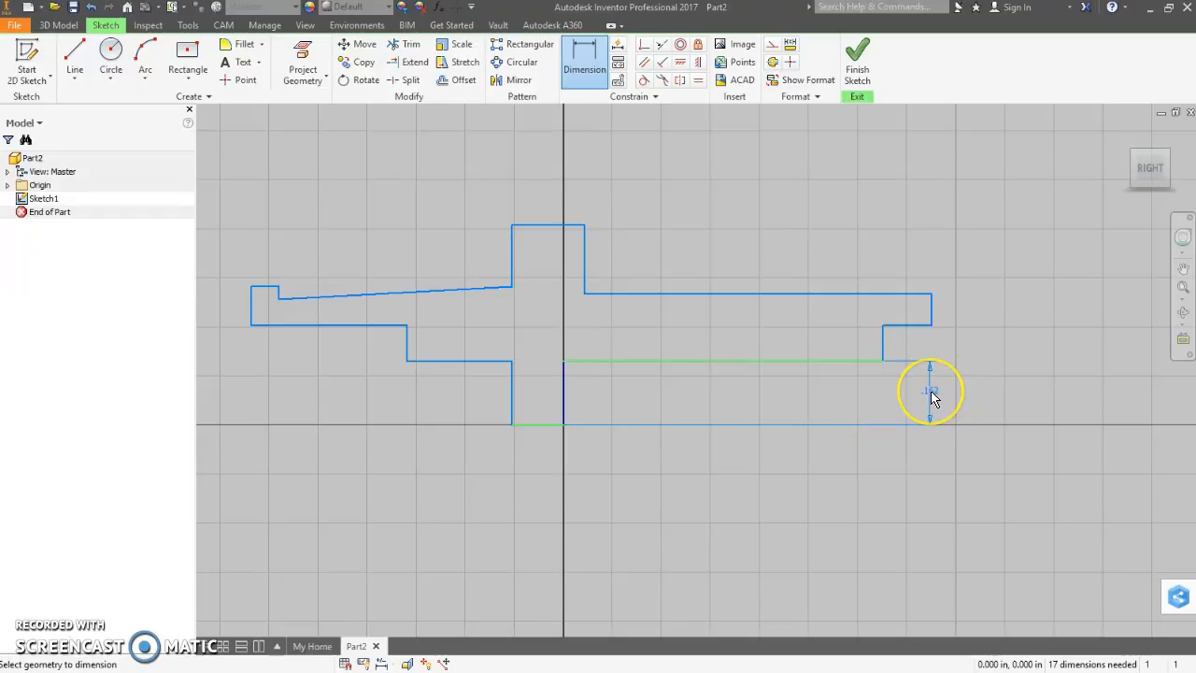
mouse_move(1024, 381)
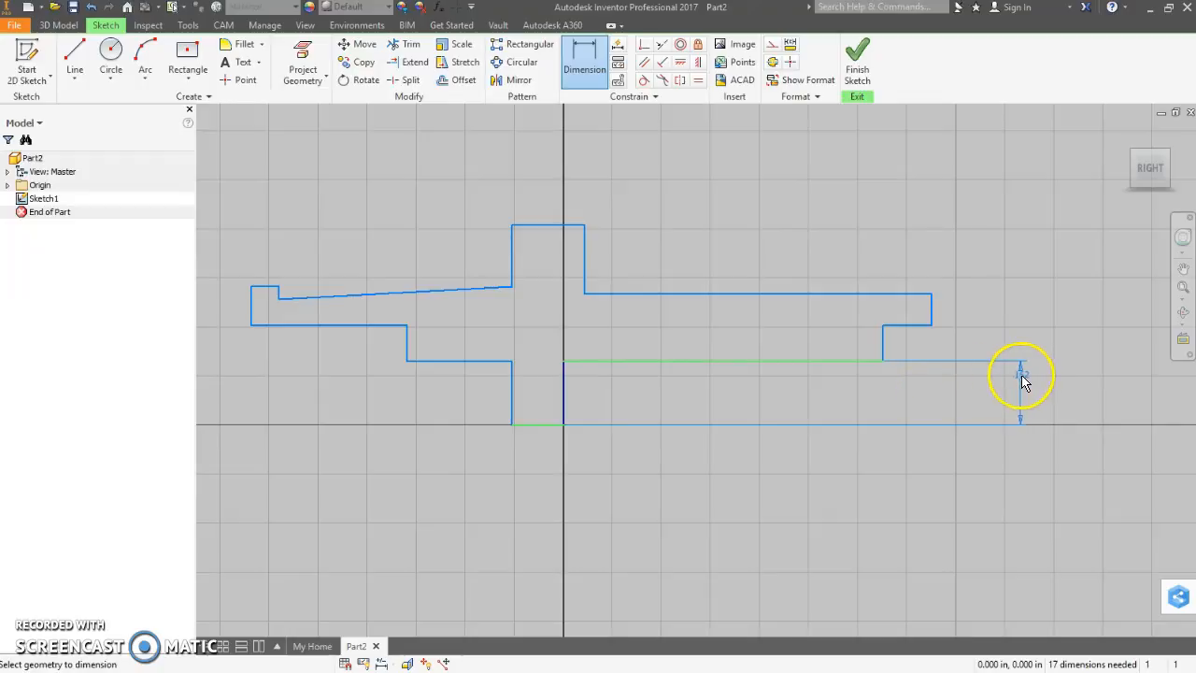
left_click(1020, 374)
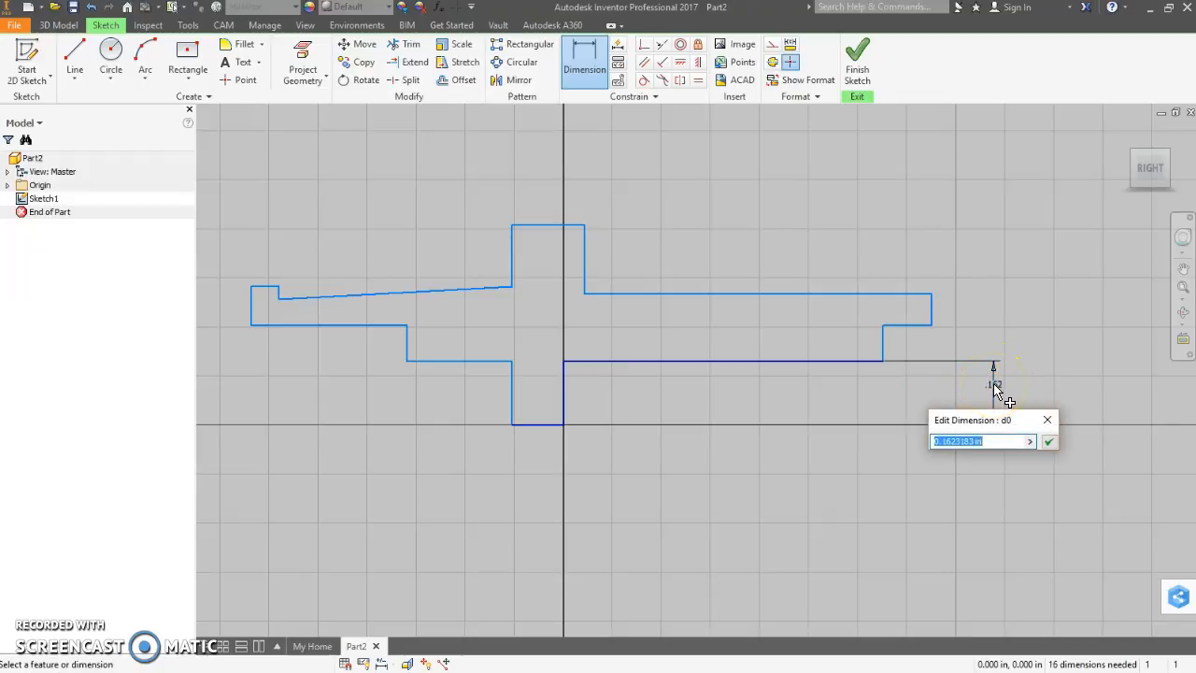
type(".19")
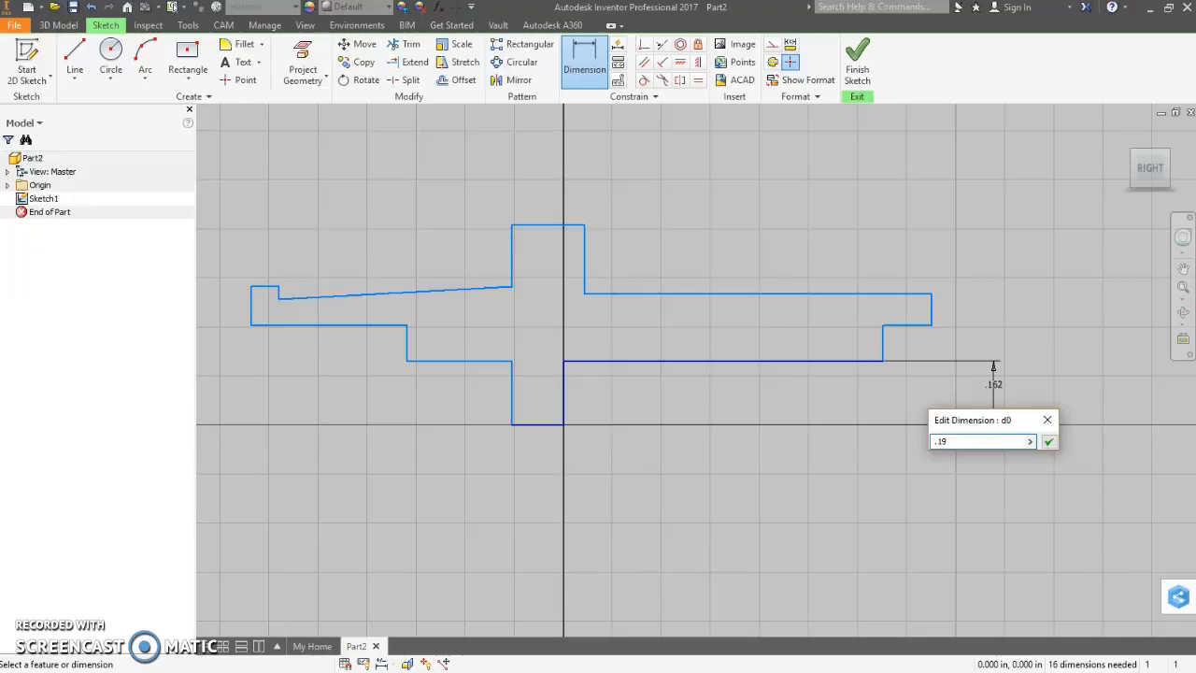
type("/2")
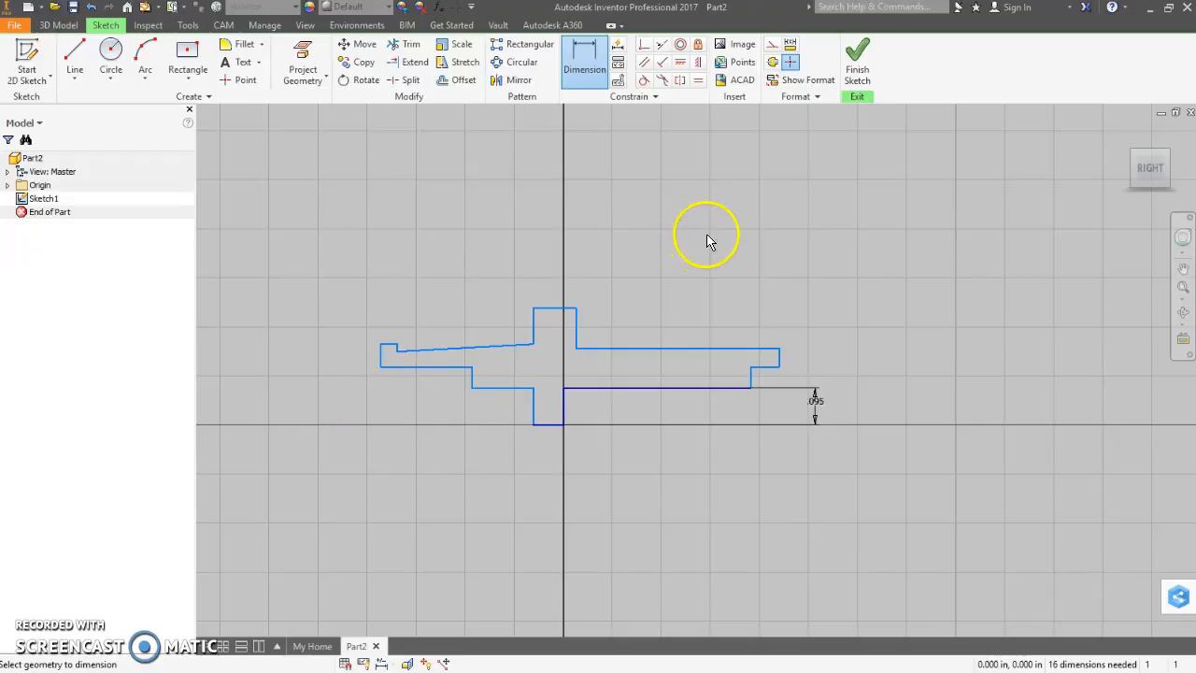
mouse_move(633, 336)
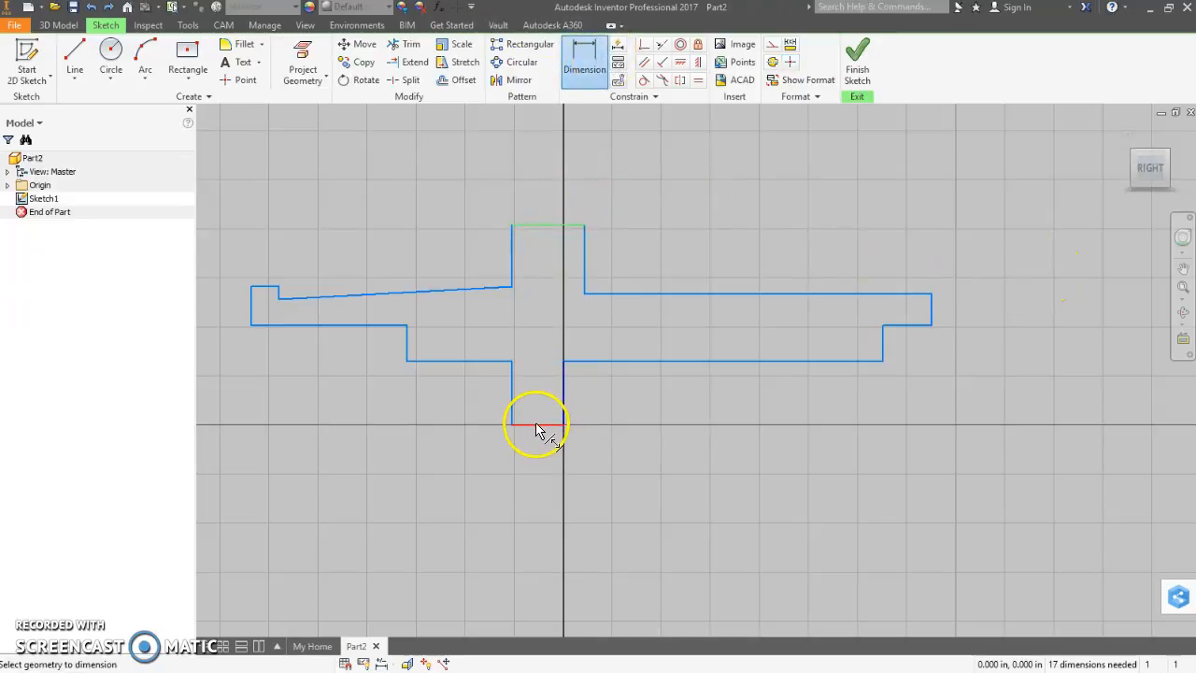
left_click(1005, 318)
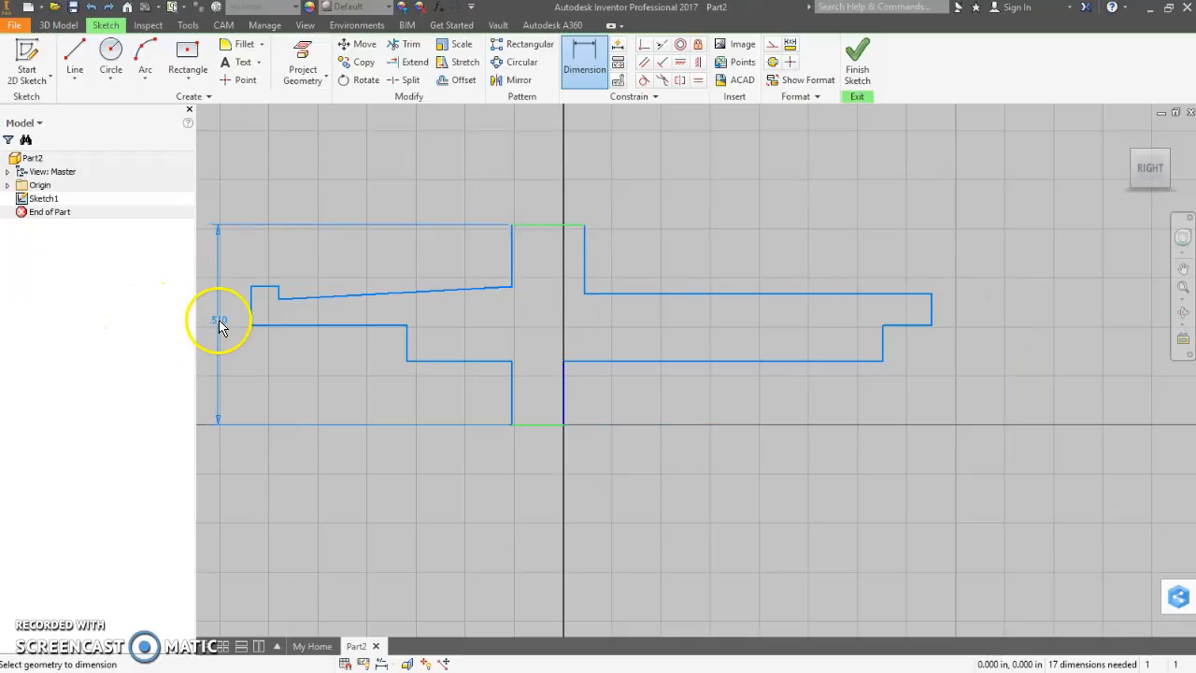
left_click(217, 319)
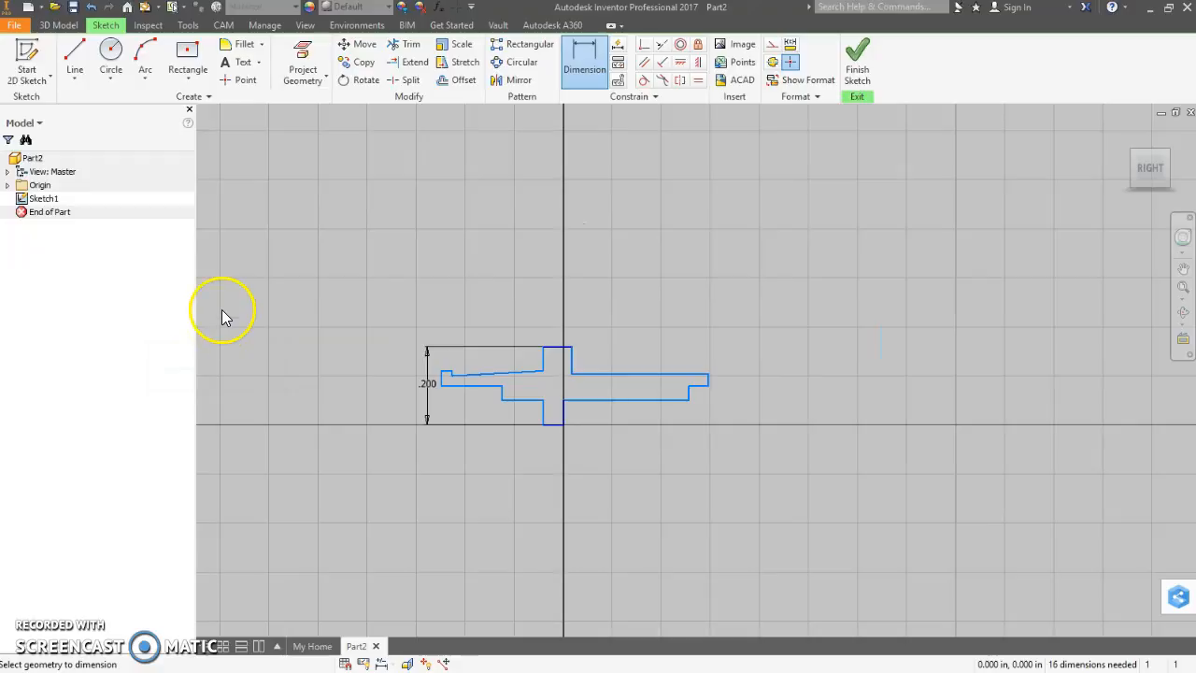
mouse_move(415, 344)
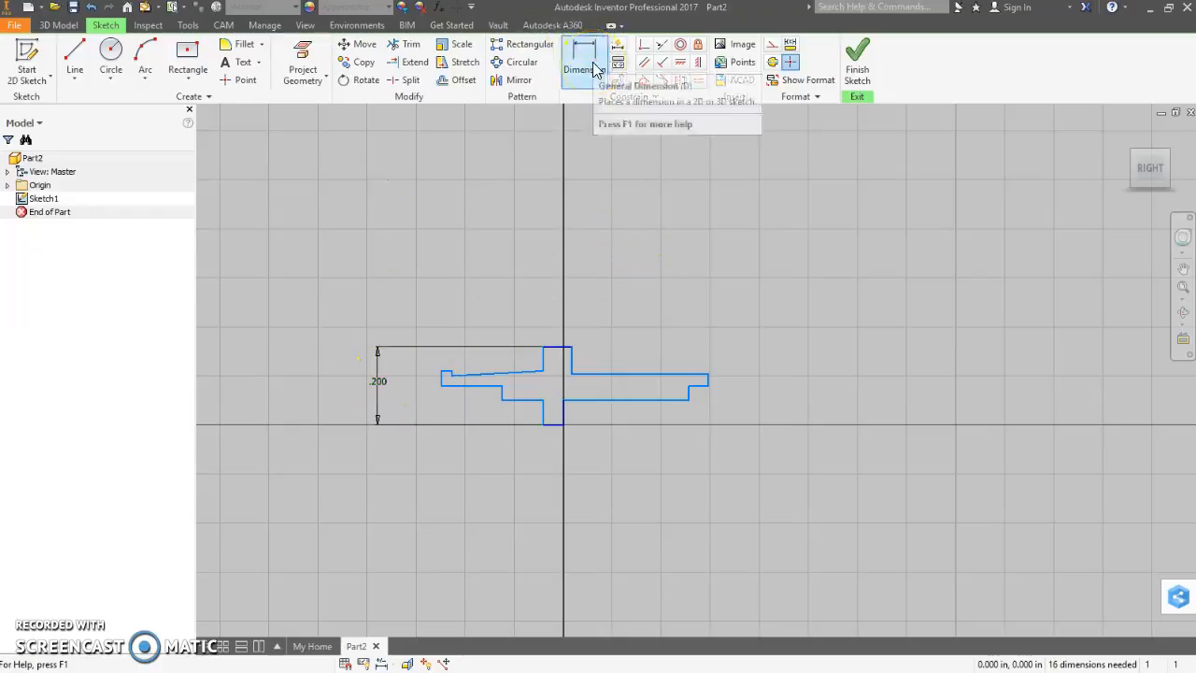
left_click(583, 67)
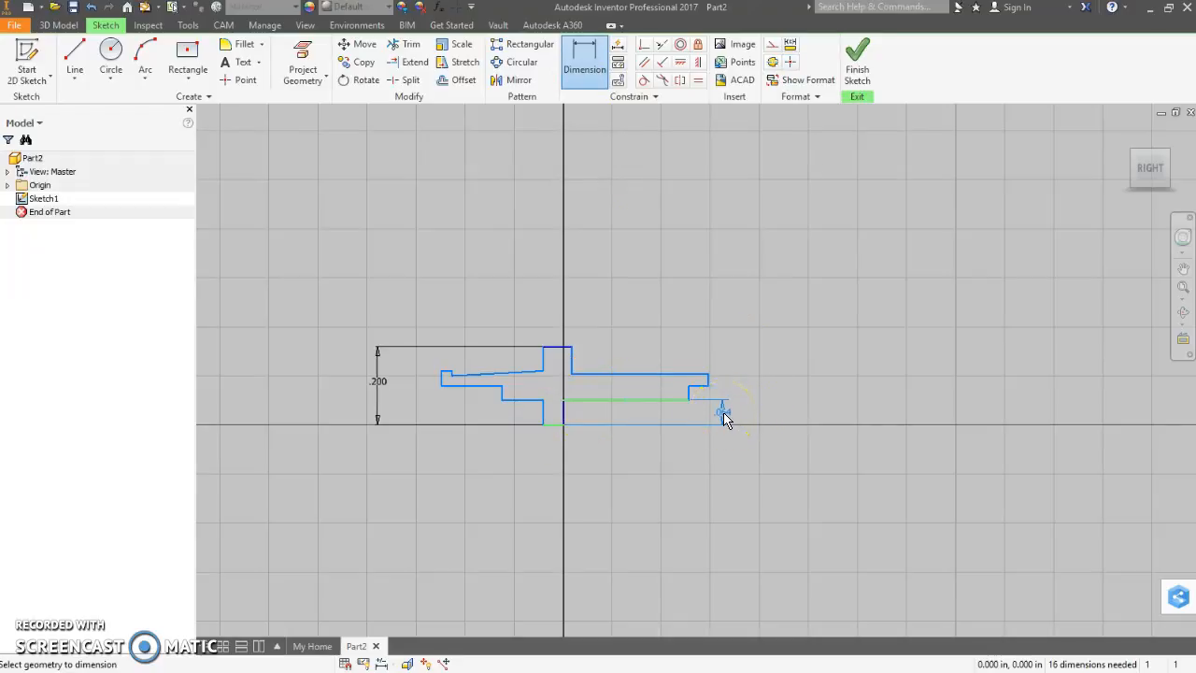
Step: Dimension the right-end steps at .095 and an outer height of .29/2 from the axis
left_click(725, 414)
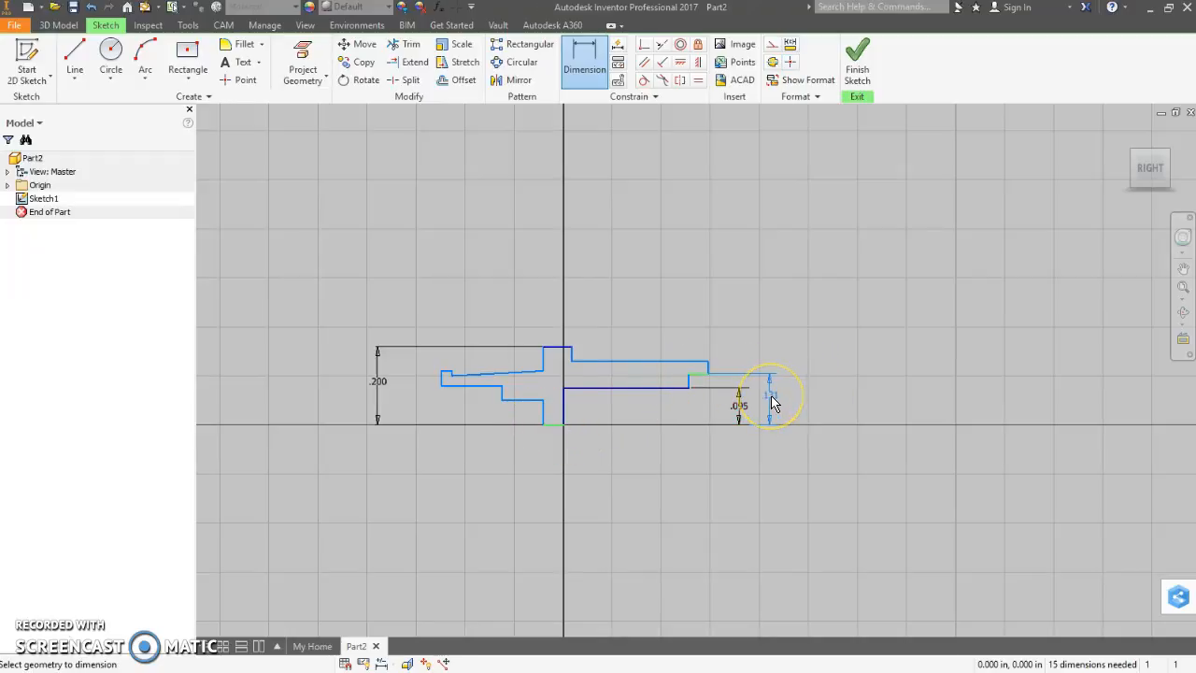
left_click(770, 387)
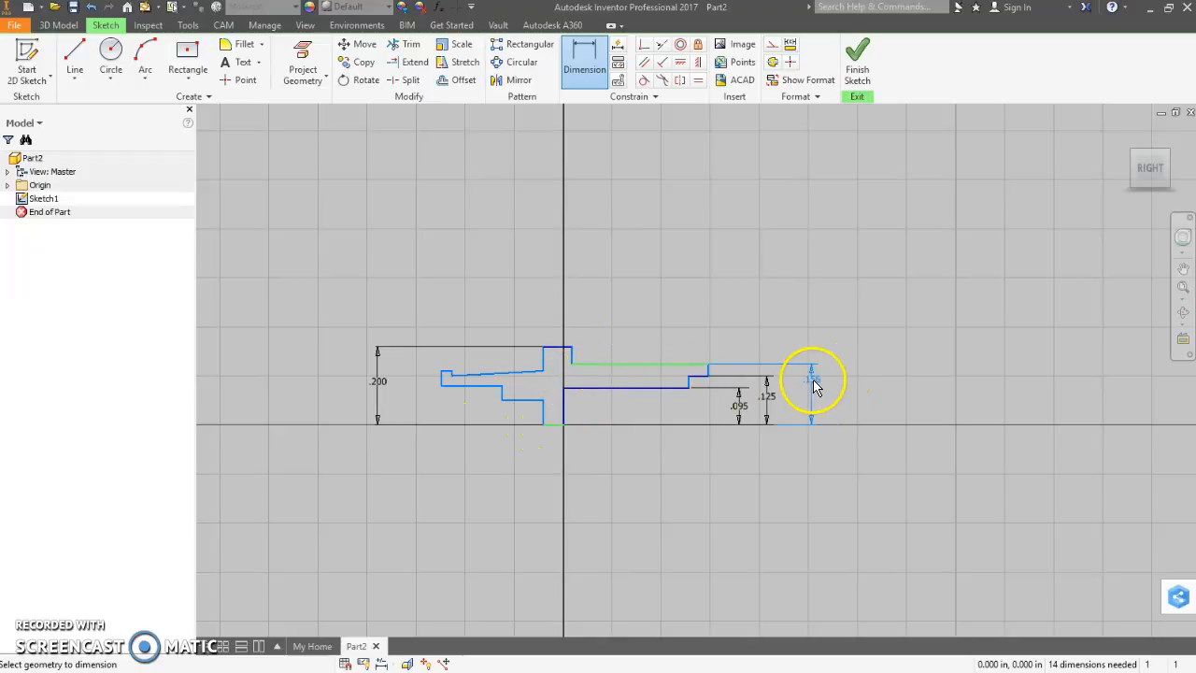
left_click(811, 378)
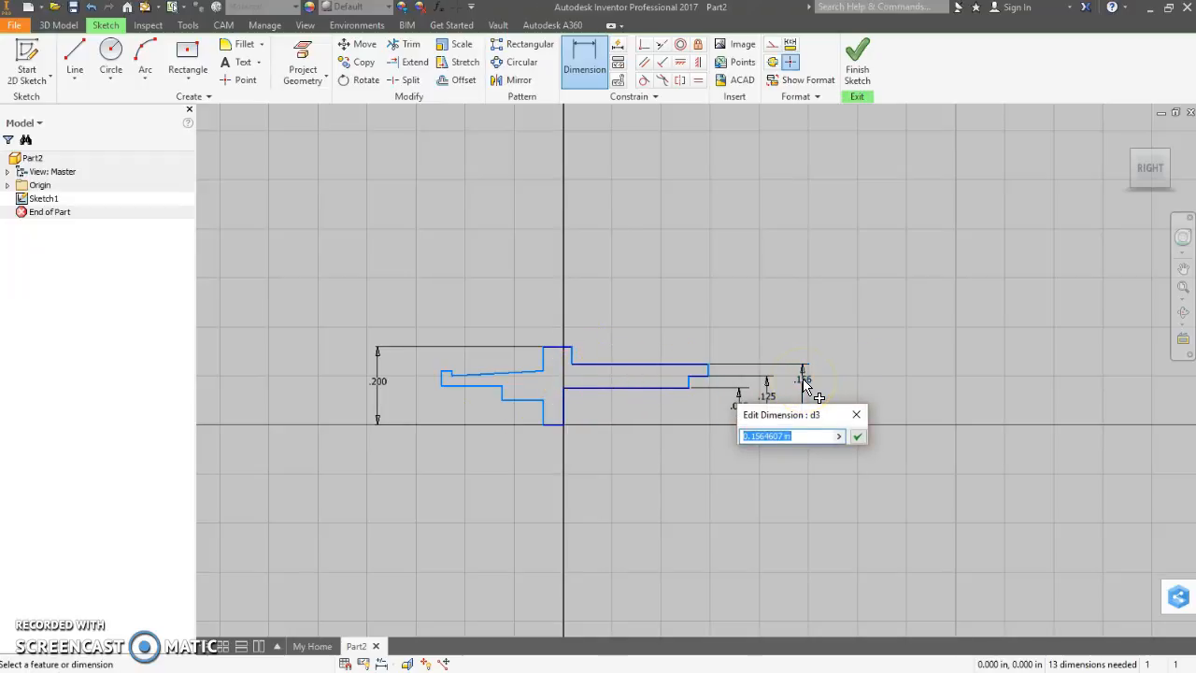
type(".29/2")
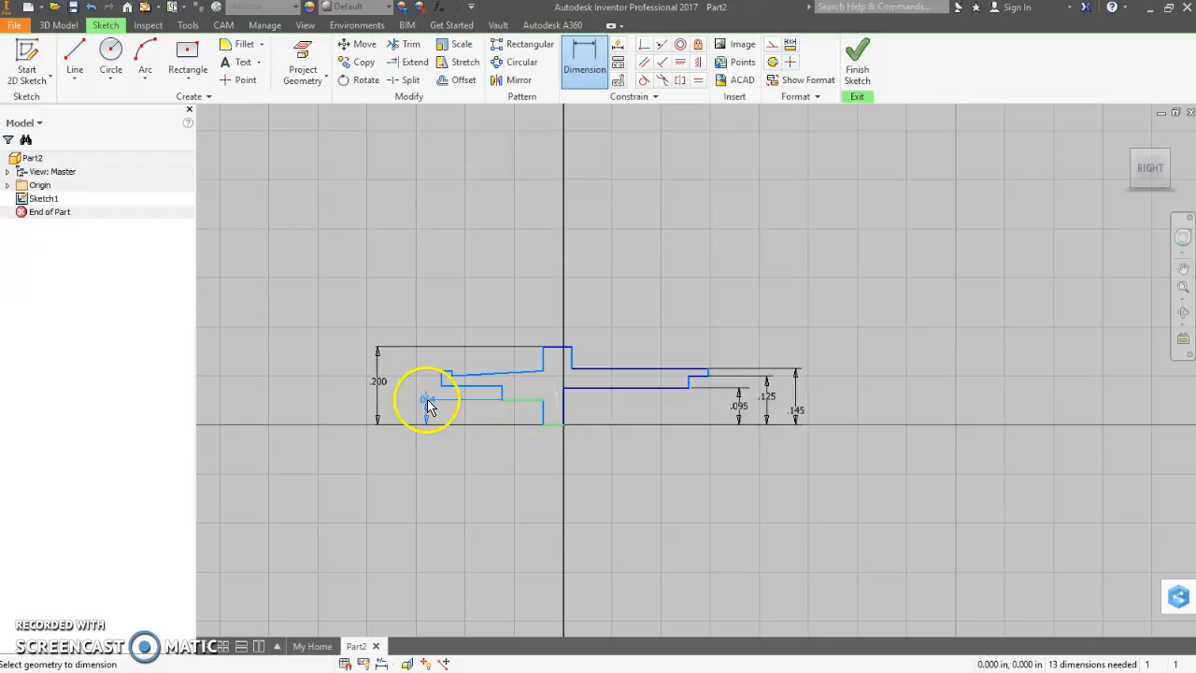
Step: Dimension the left-end step height, entering .19 for its value
left_click(428, 404)
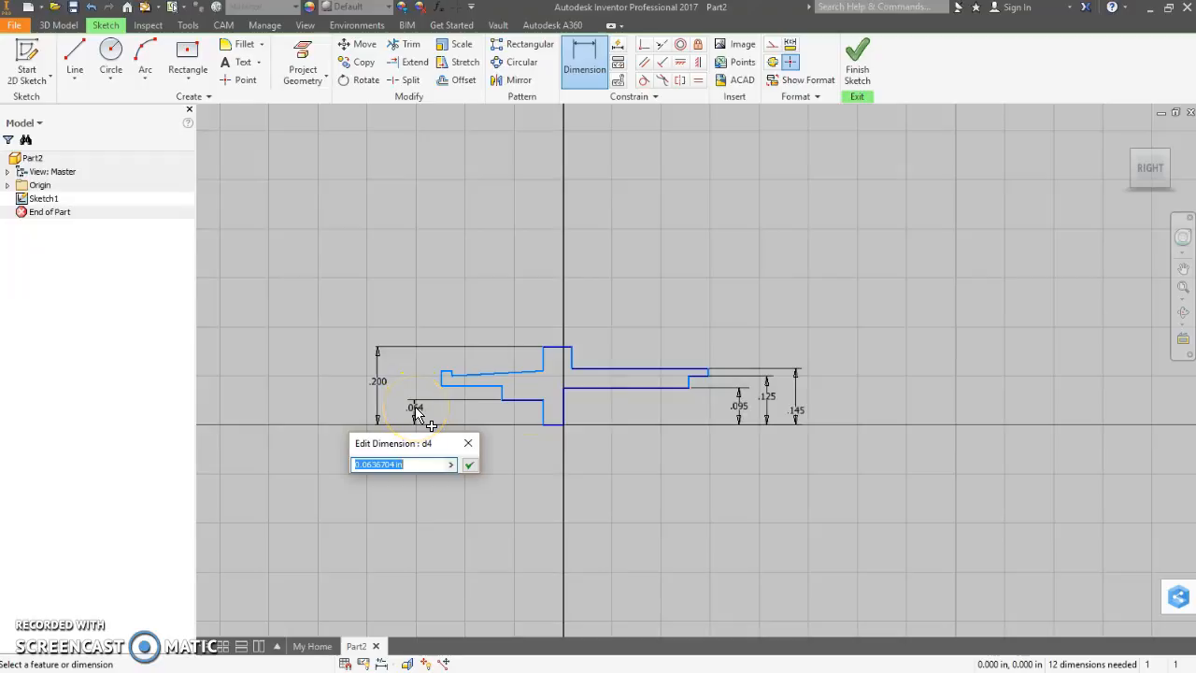
type(".19")
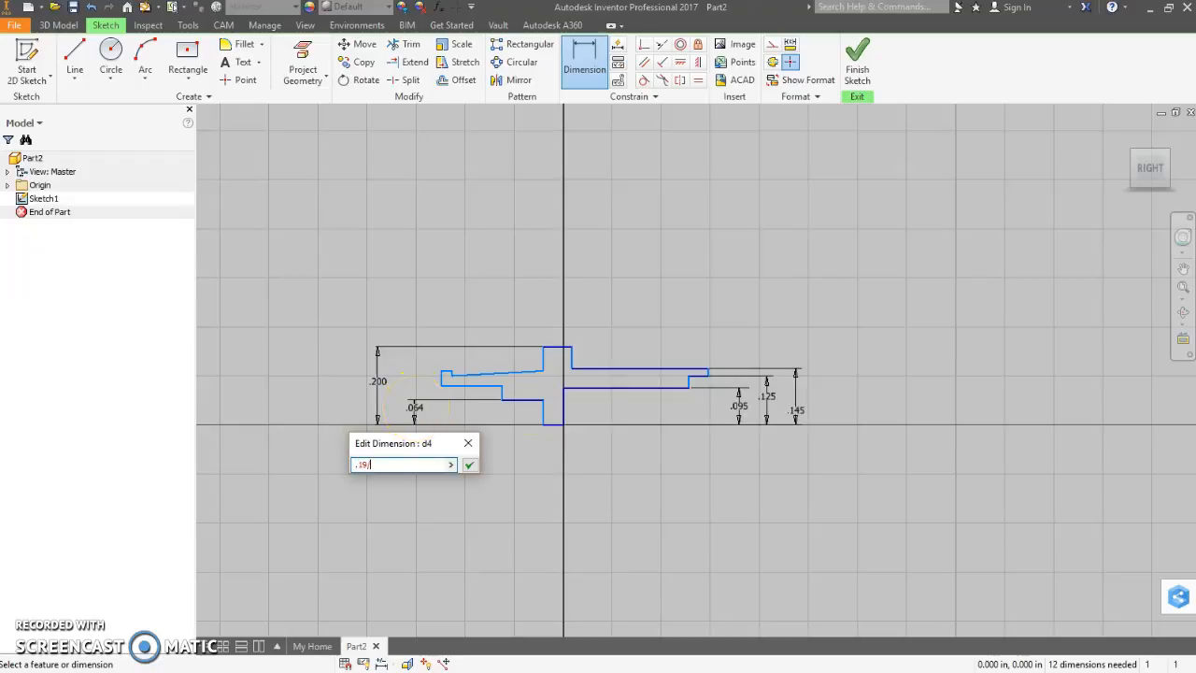
left_click(469, 463)
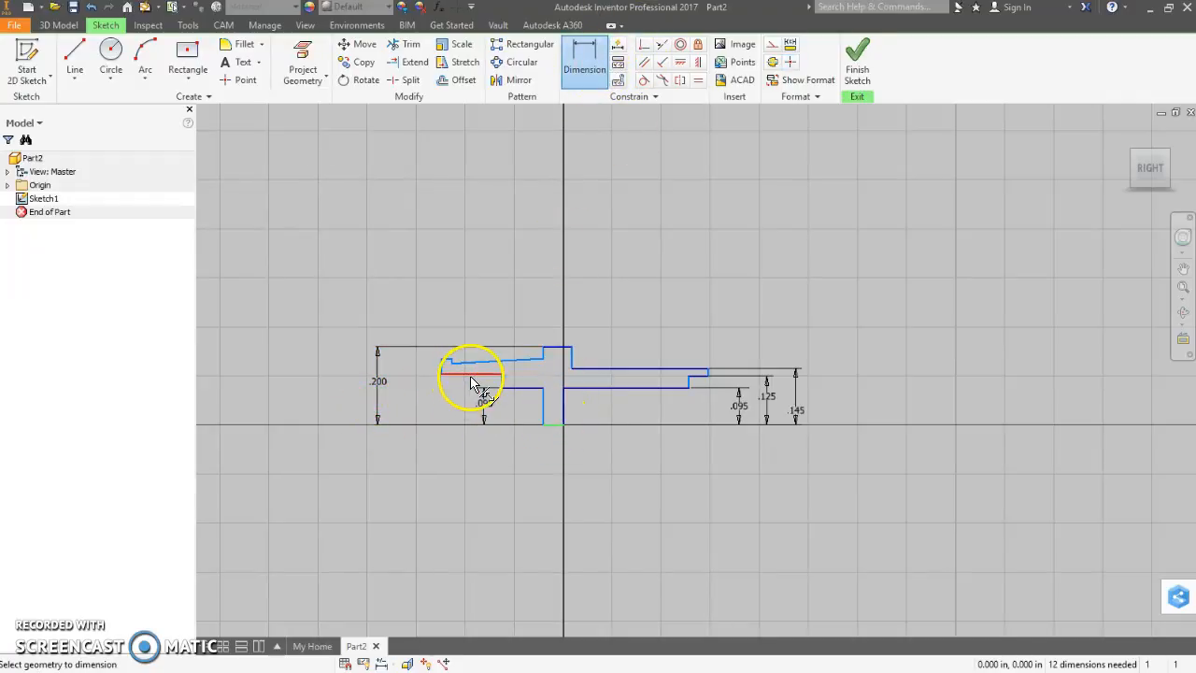
Step: Dimension the left-end heights, entering .25/2 for the outer step
left_click(482, 378)
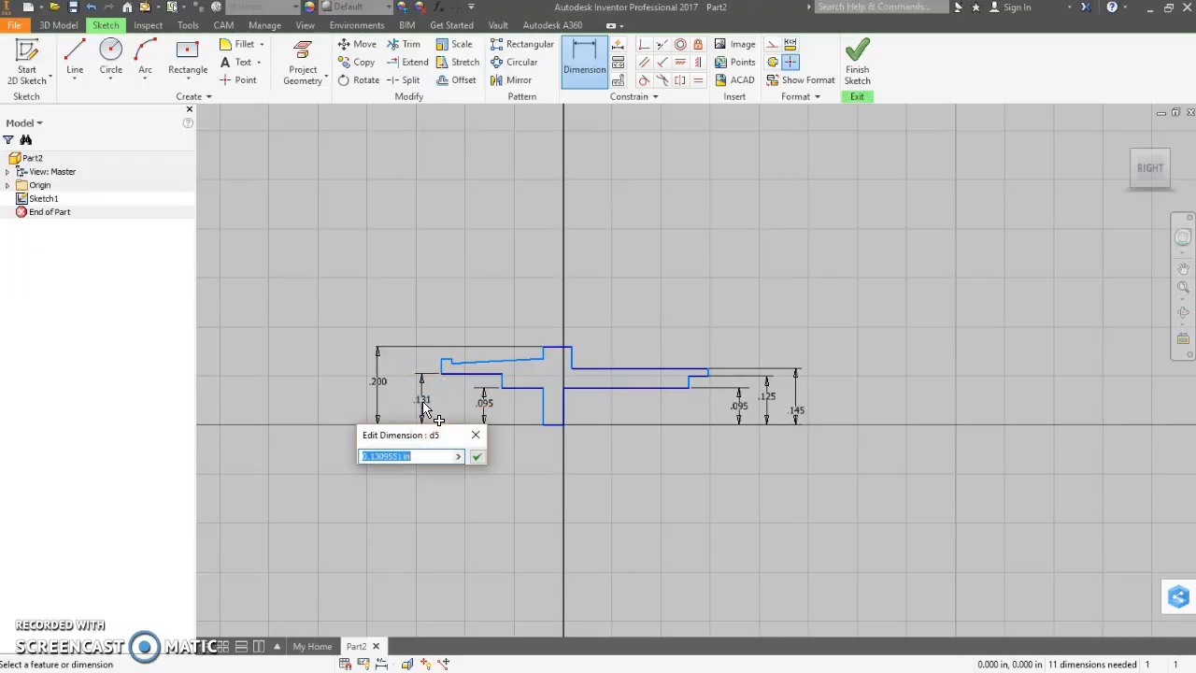
type(".25/2")
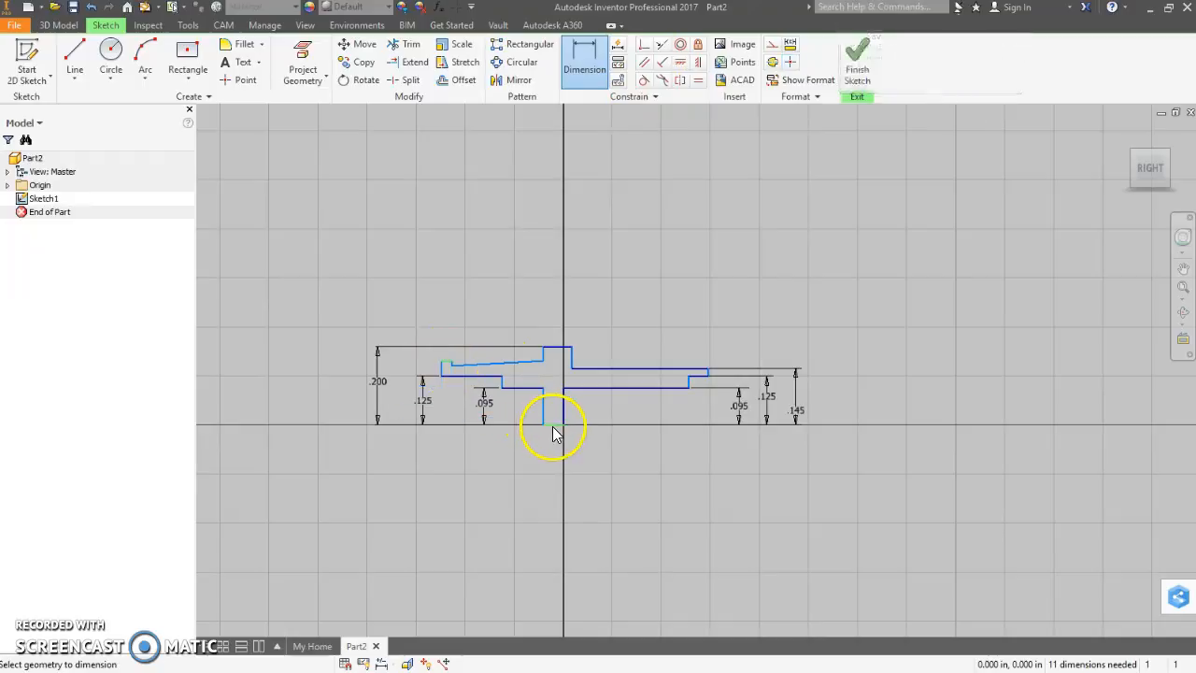
left_click(422, 387)
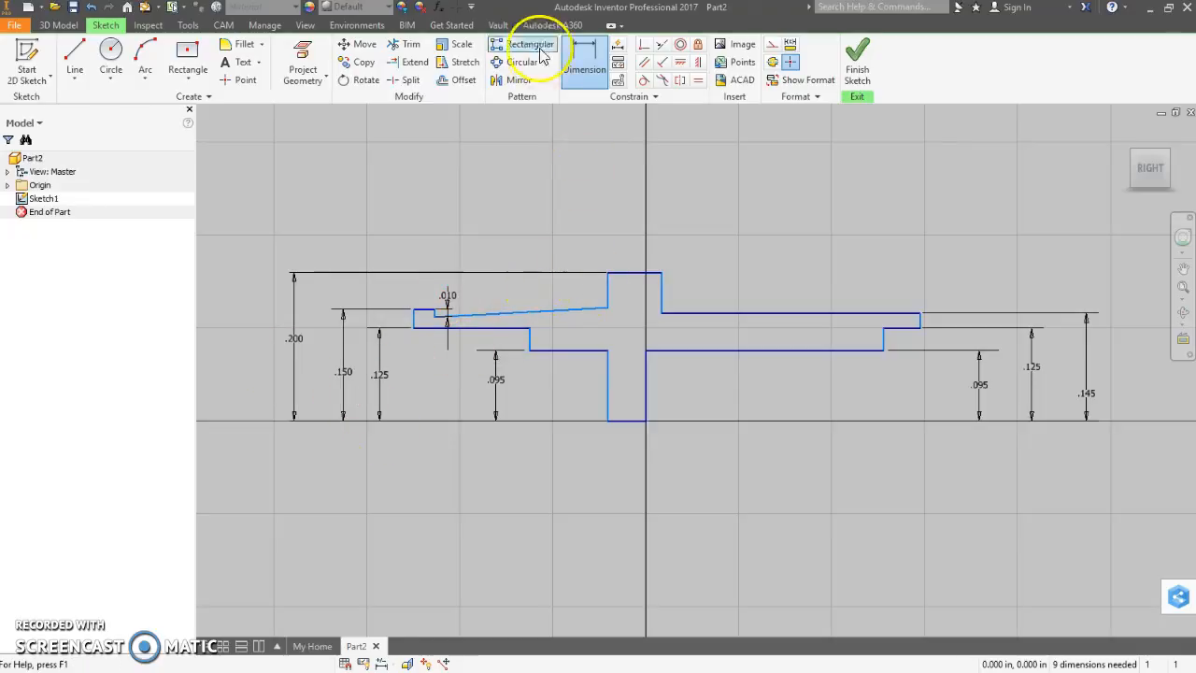
Step: Add horizontal length dimensions to the left end and the right shaft of the profile
left_click(583, 70)
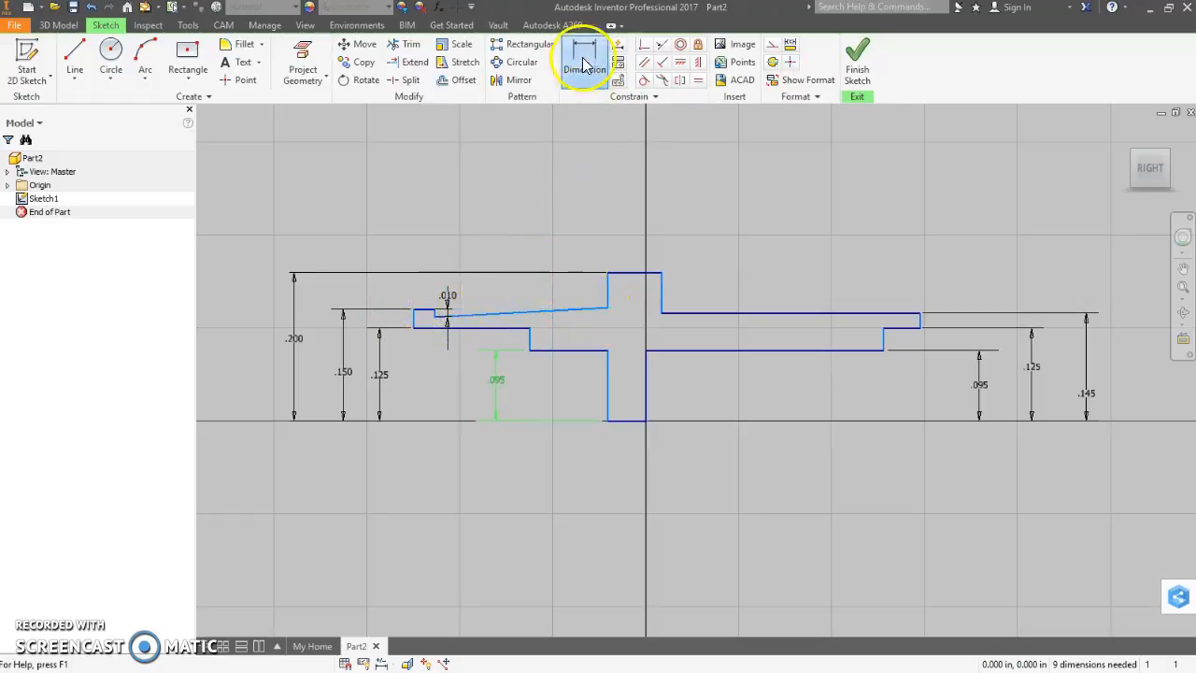
left_click(583, 62)
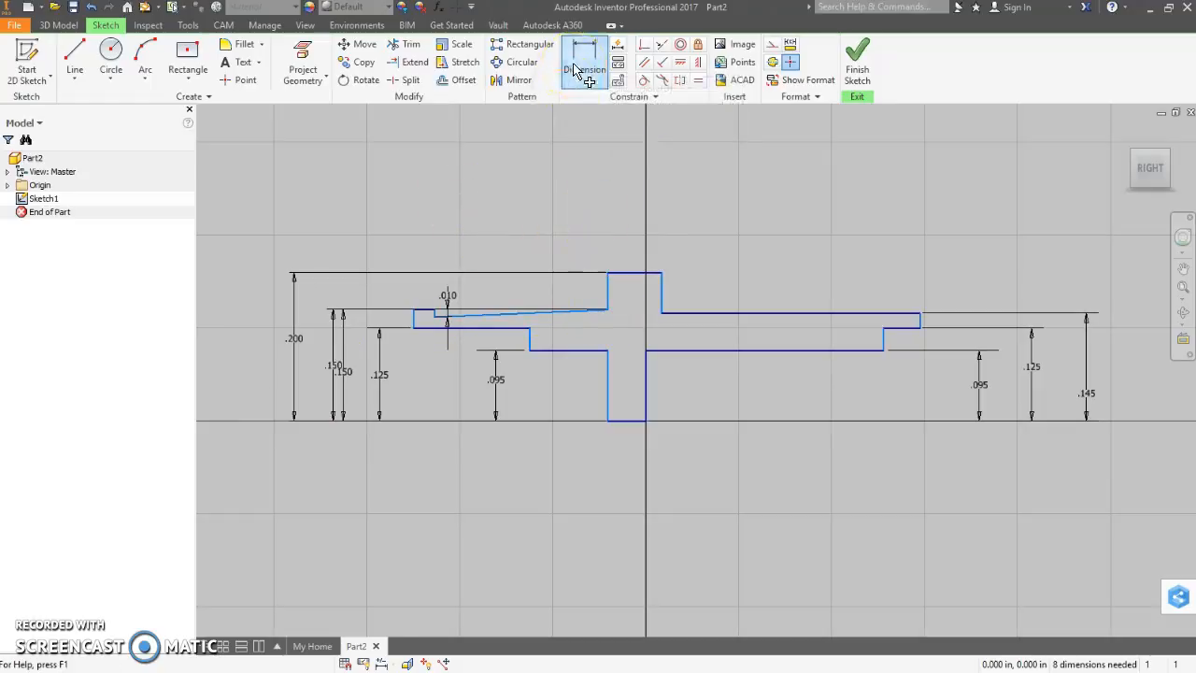
left_click(585, 61)
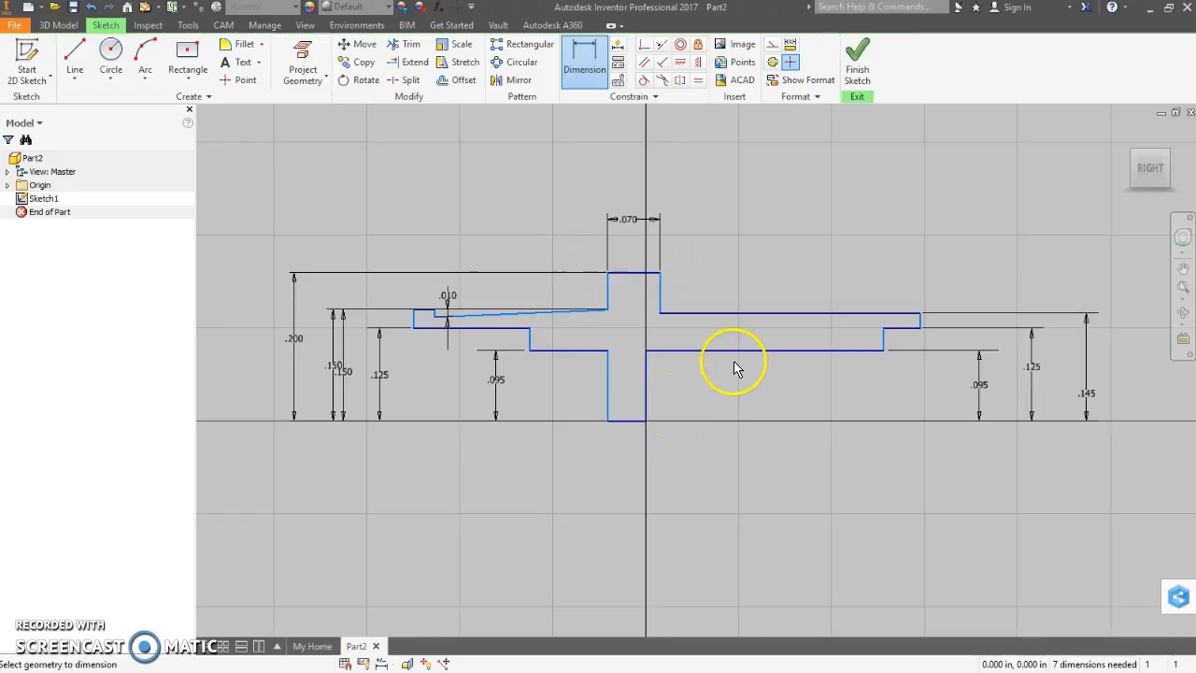
left_click(762, 353)
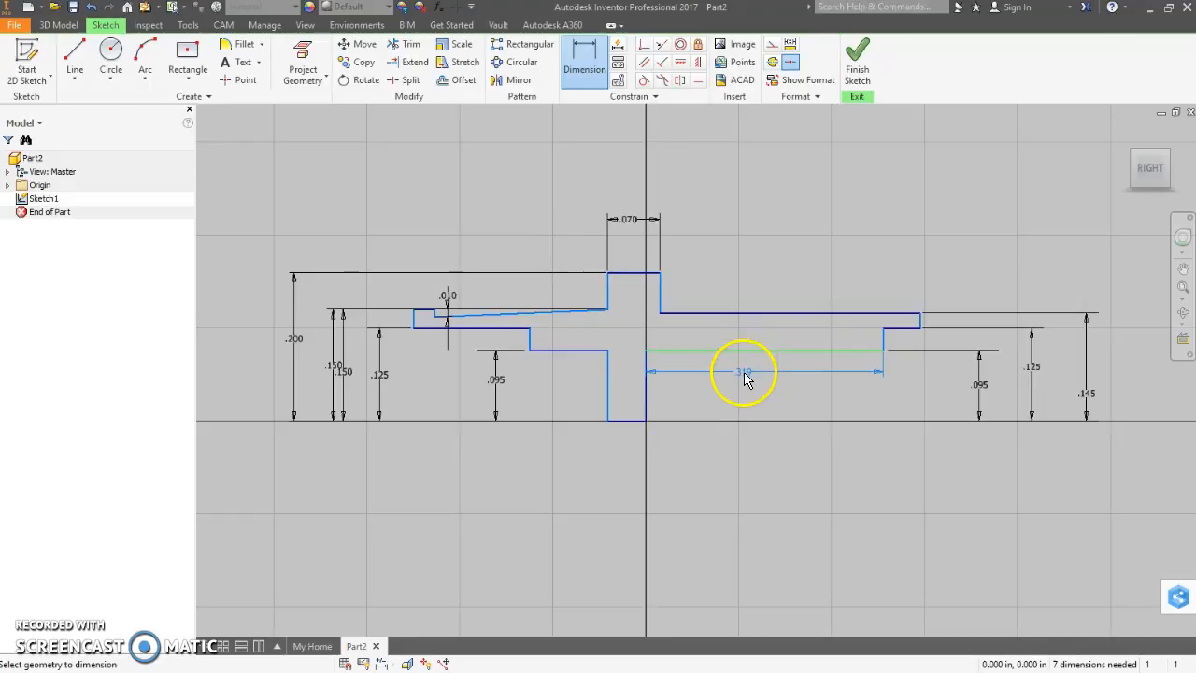
left_click(762, 373)
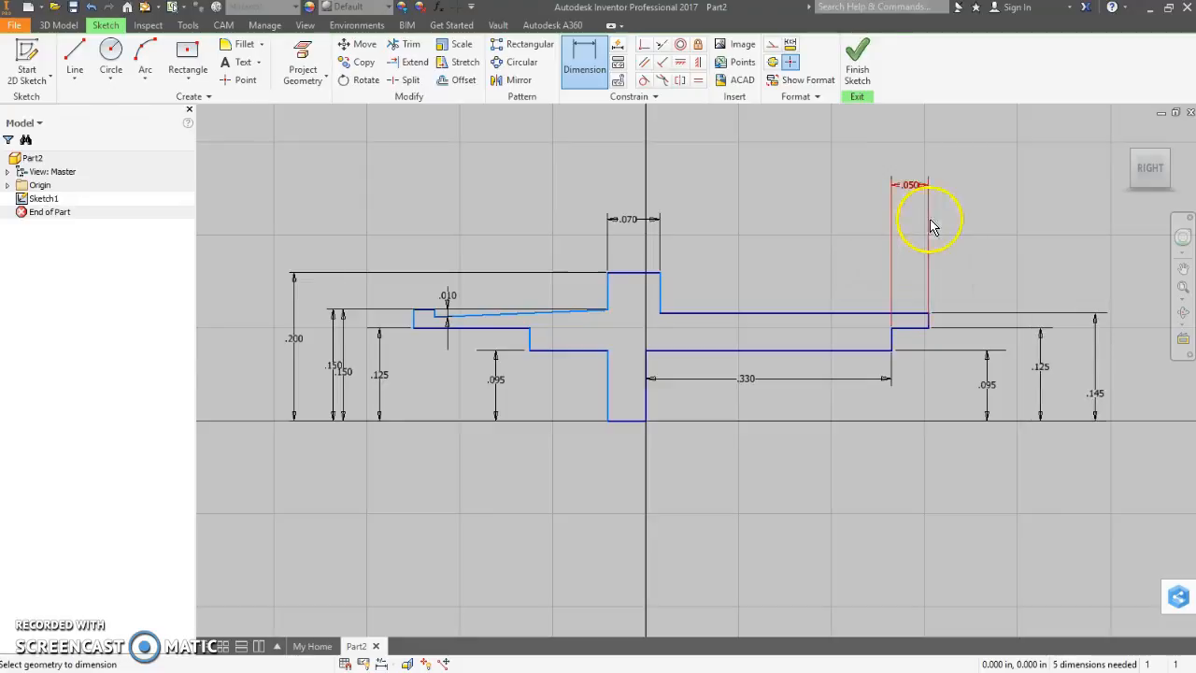
mouse_move(531, 254)
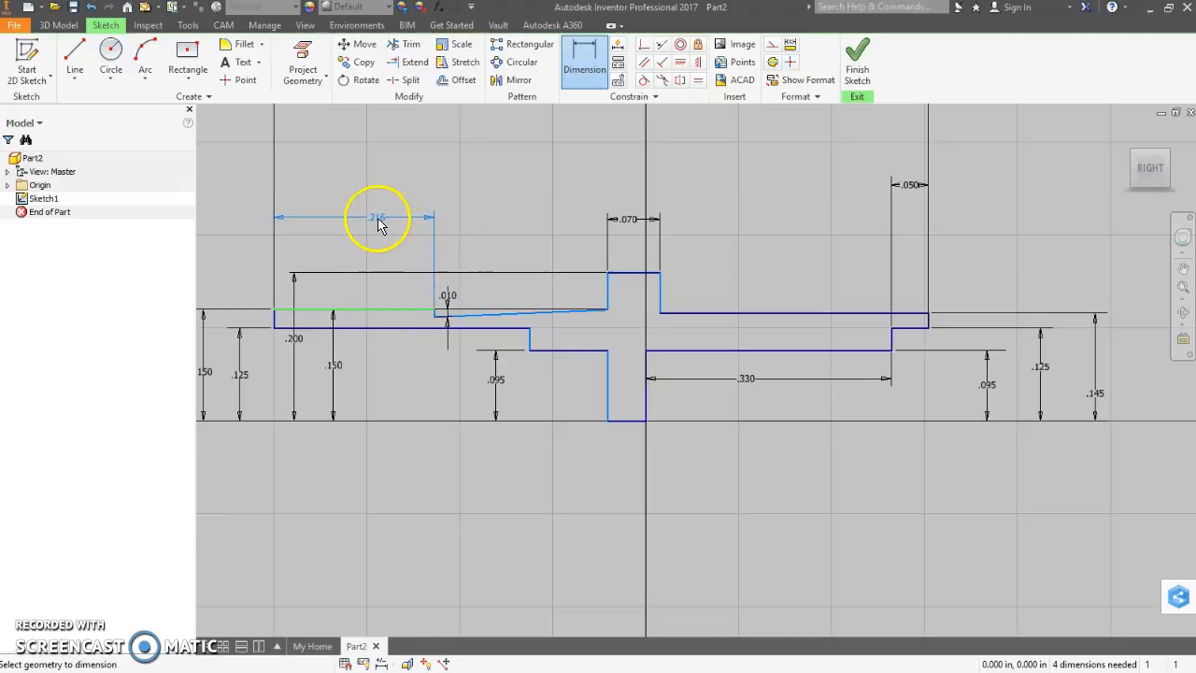
Step: Dimension the left-end length, editing it to .250, and the middle step's length
left_click(377, 217)
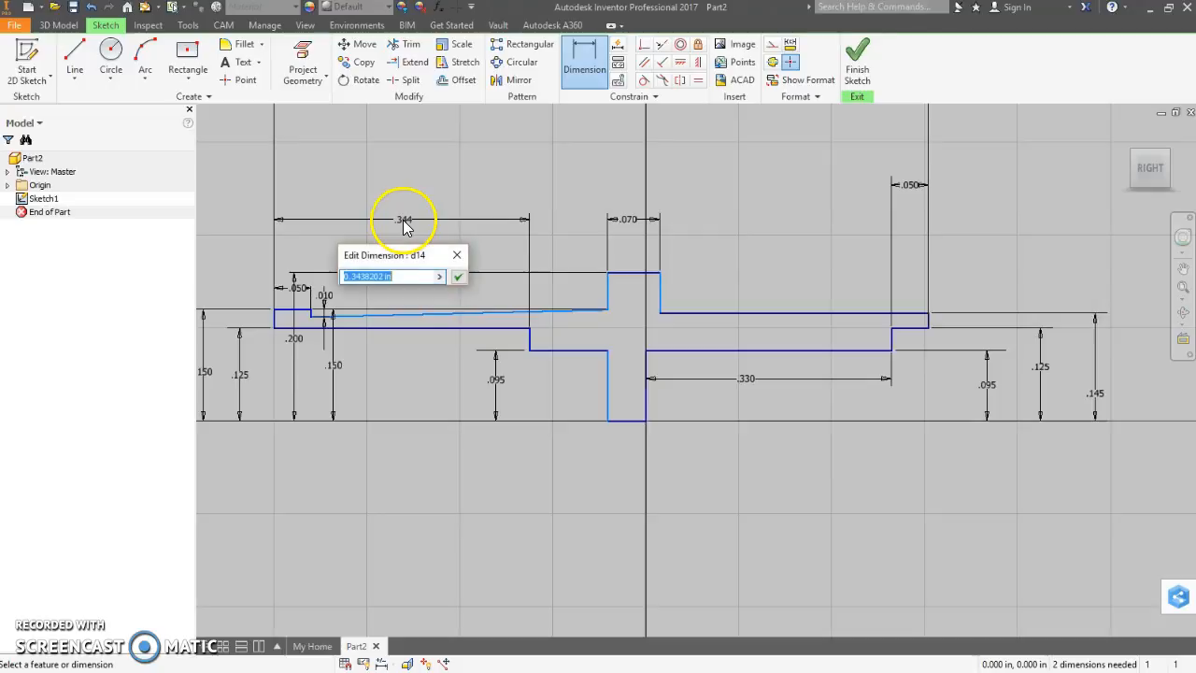
left_click(458, 276)
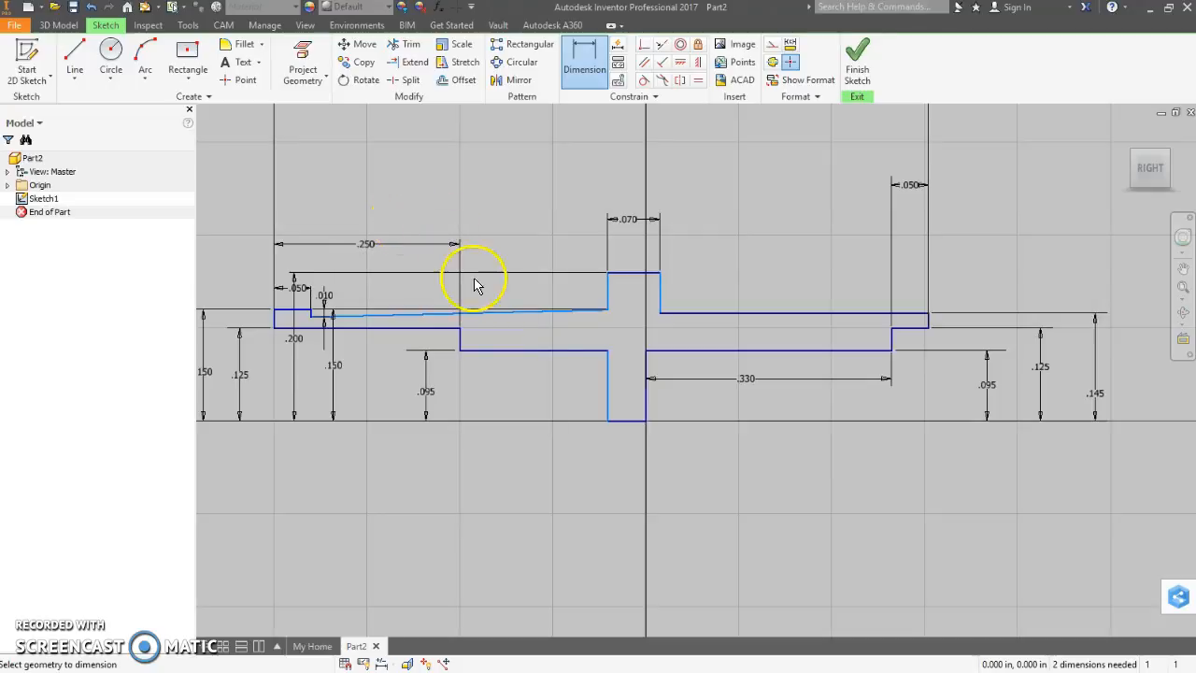
mouse_move(471, 364)
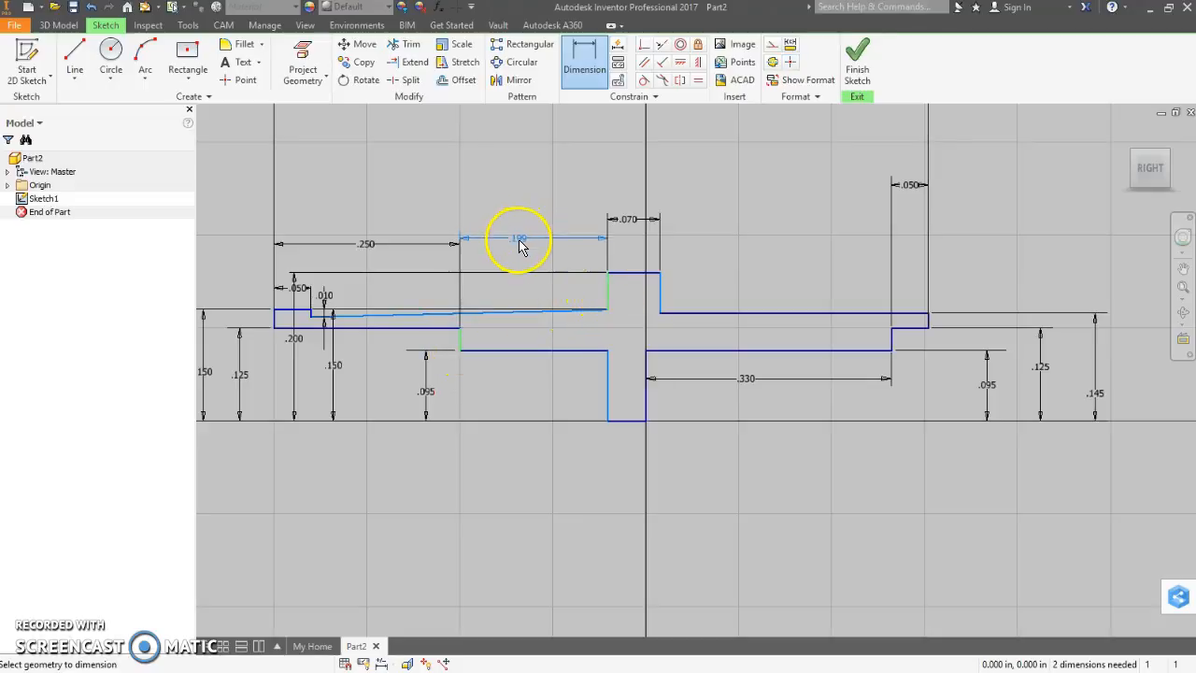
left_click(519, 239)
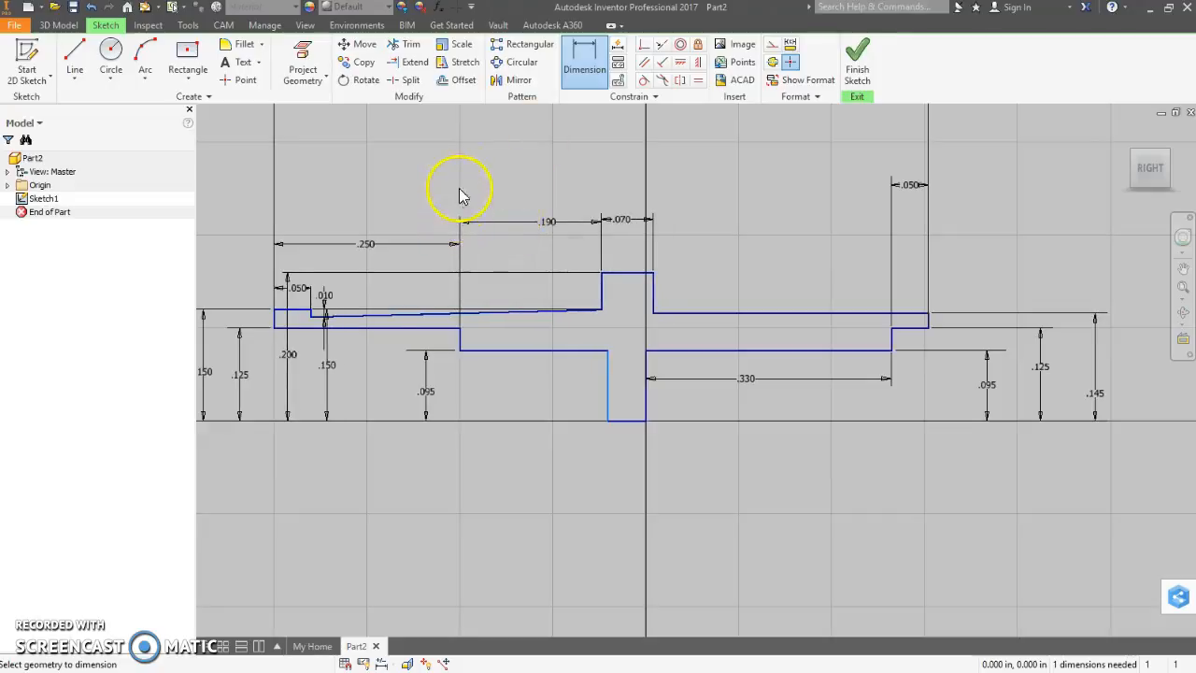
mouse_move(577, 407)
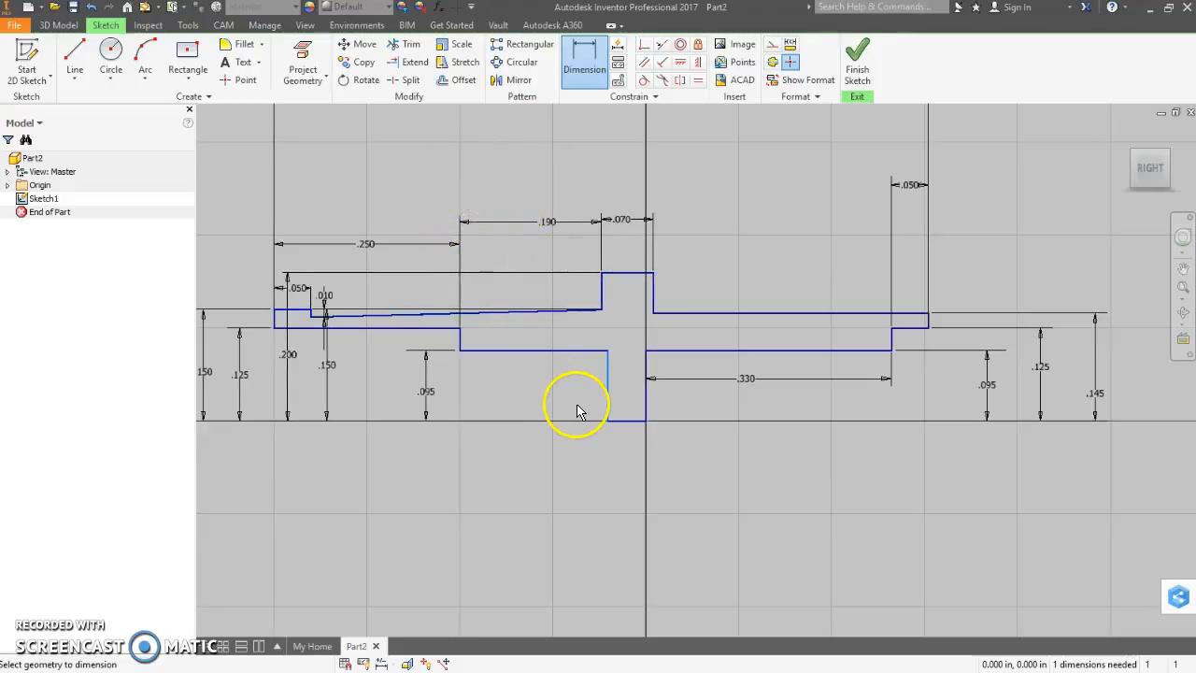
mouse_move(515, 399)
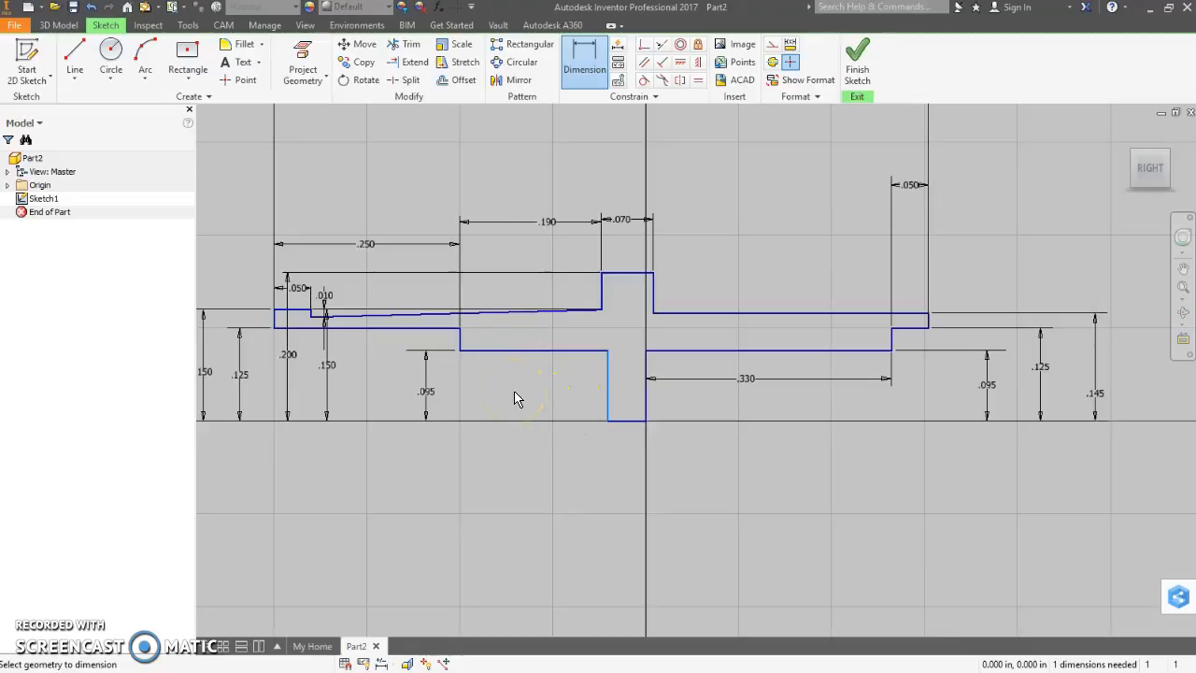
mouse_move(598, 295)
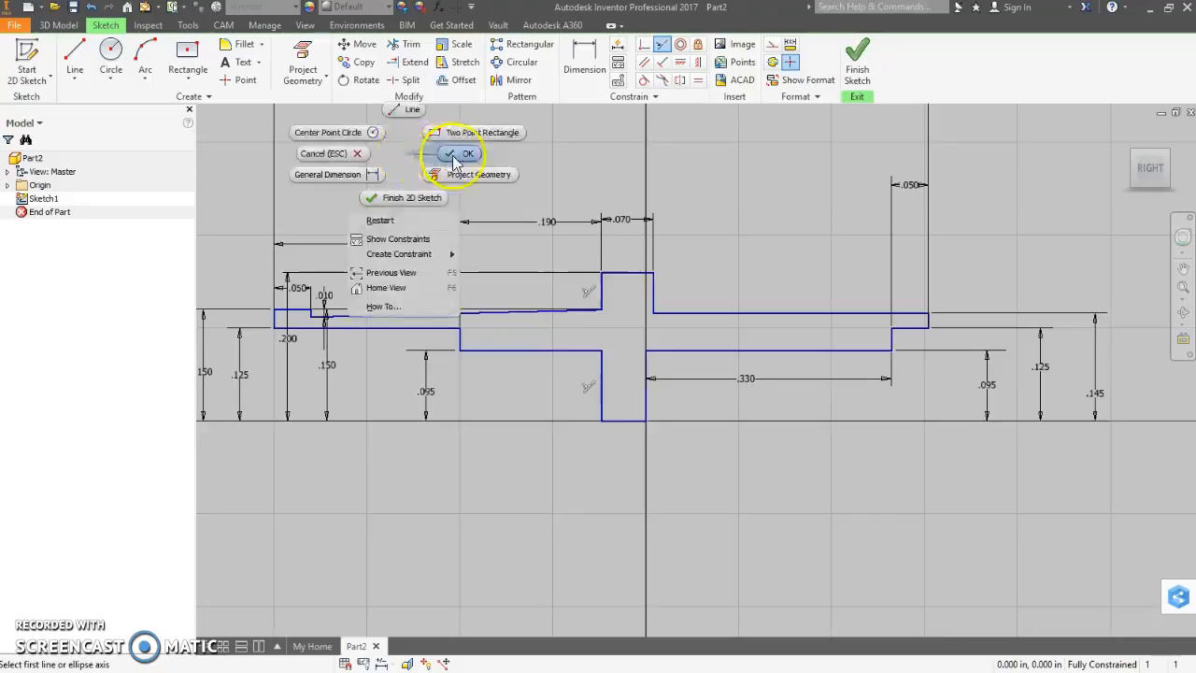
Step: Add the overall .880 length dimension across the top of the axle profile
left_click(467, 153)
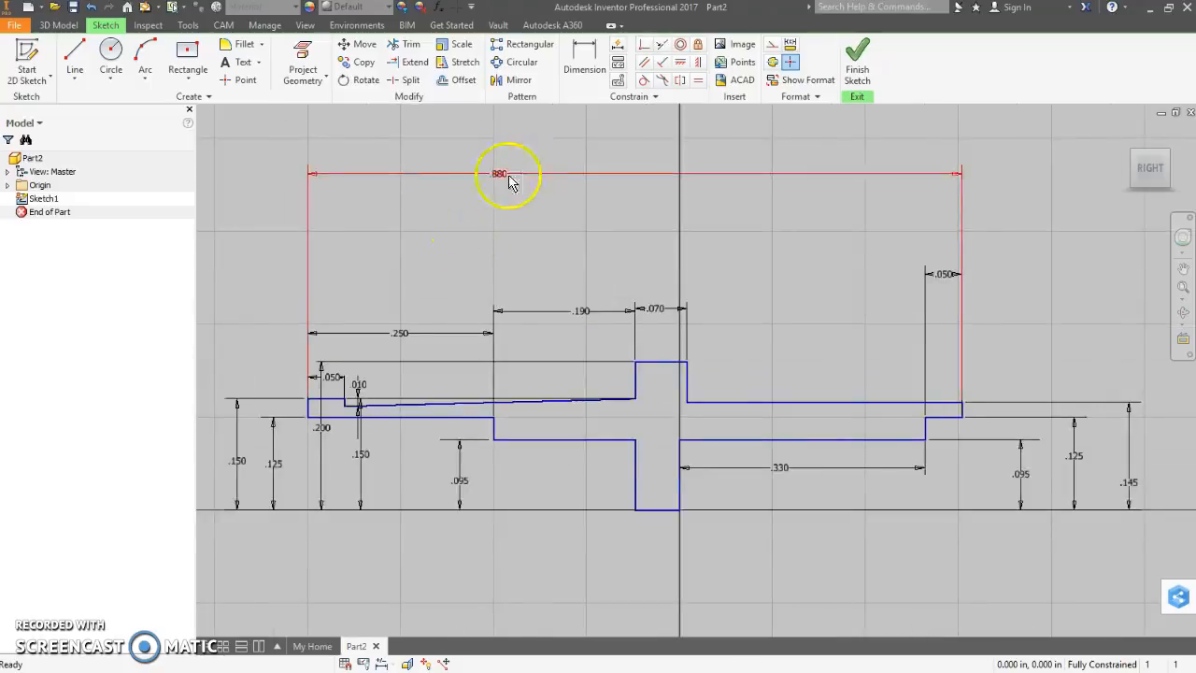
left_click_drag(499, 172, 596, 228)
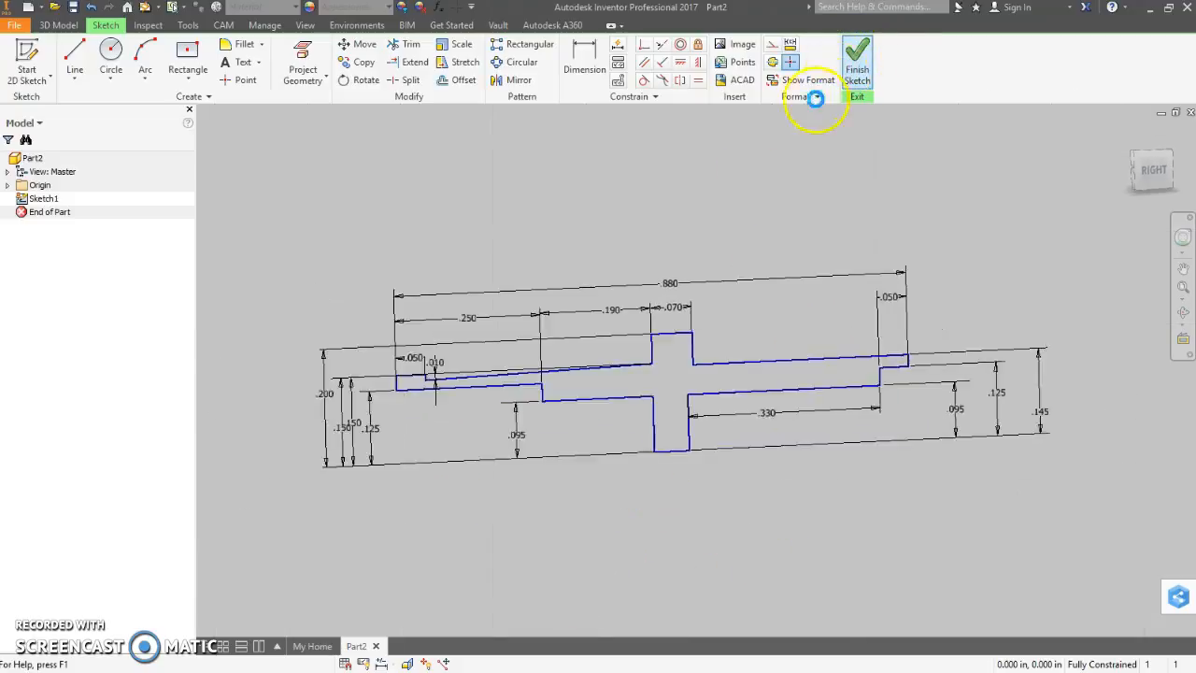
Step: Finish Sketch1 and revolve the profile about its centerline into the hollow collared axle solid
left_click(856, 68)
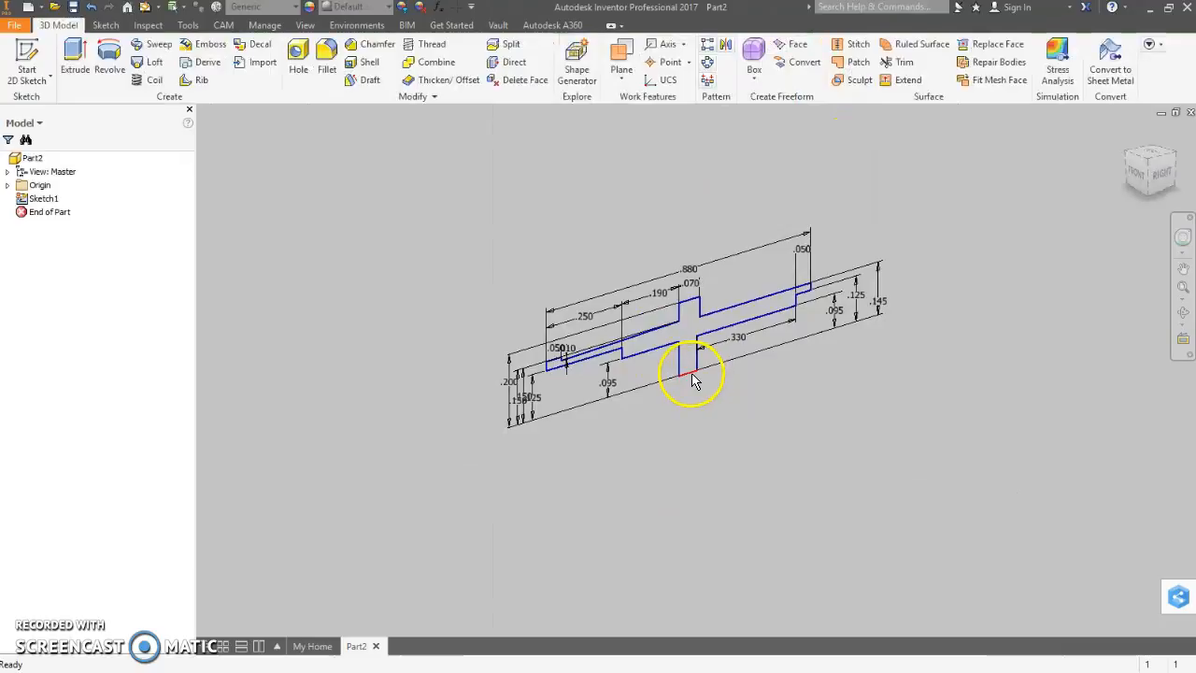
left_click_drag(691, 378, 579, 210)
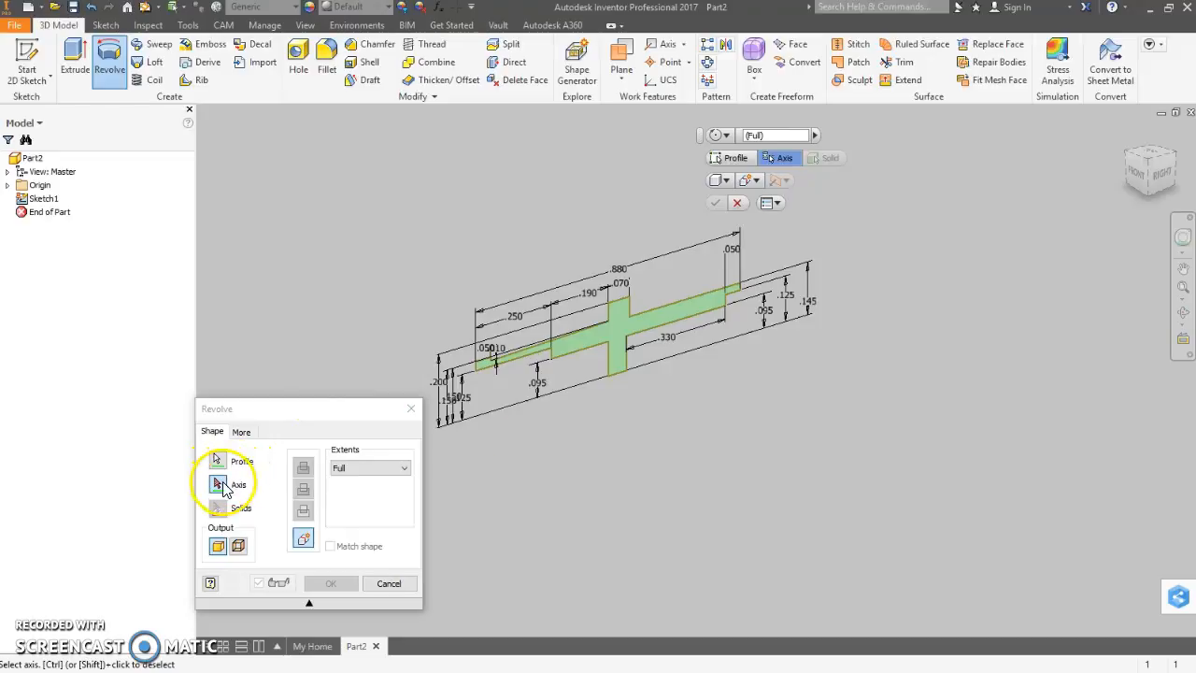
left_click(239, 484)
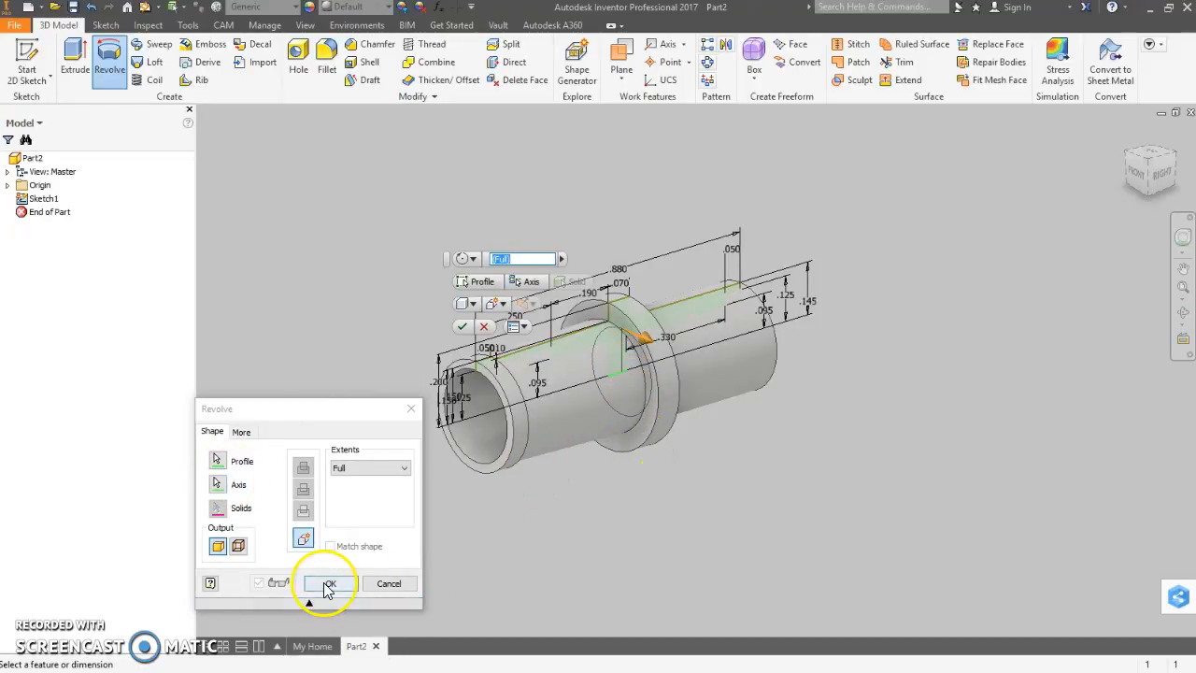
left_click(329, 583)
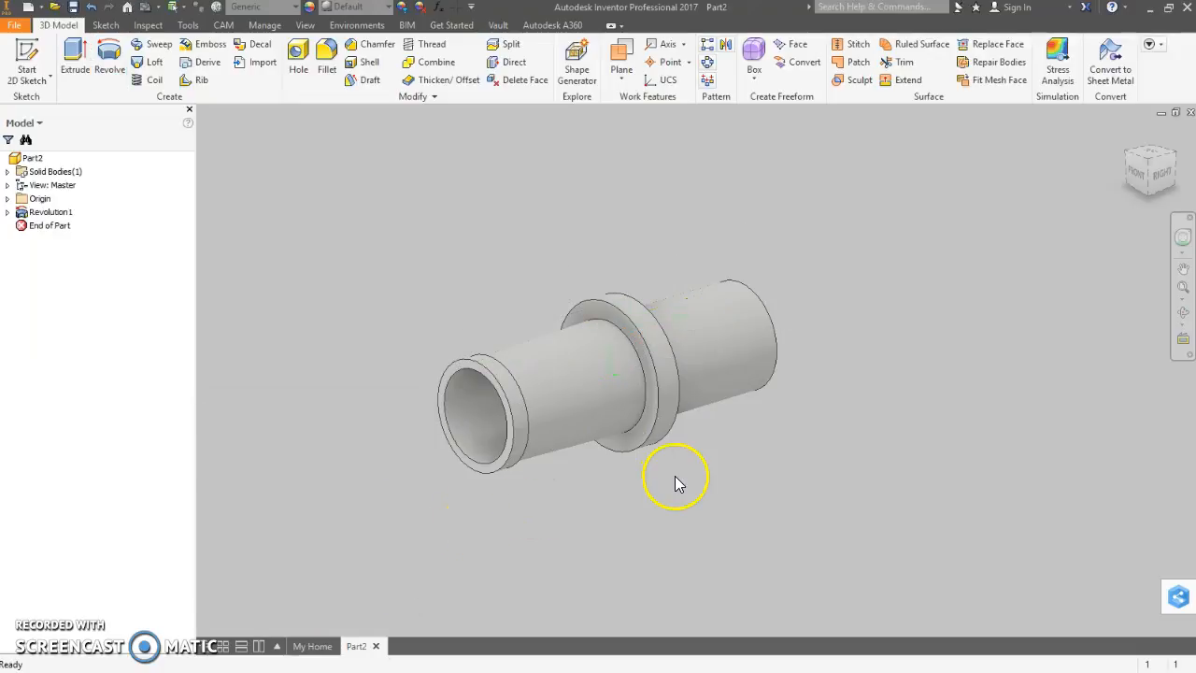
left_click_drag(676, 482, 766, 450)
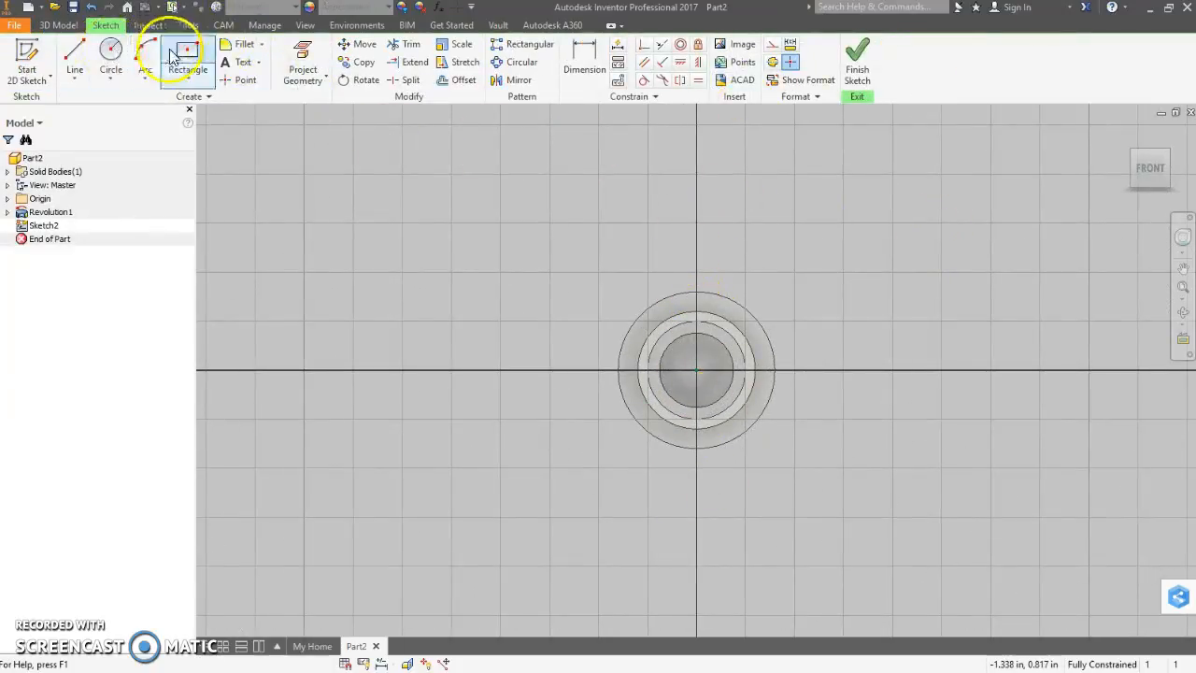
Step: Sketch a long narrow center-point rectangle across the axle's end face and finish Sketch2
left_click(206, 69)
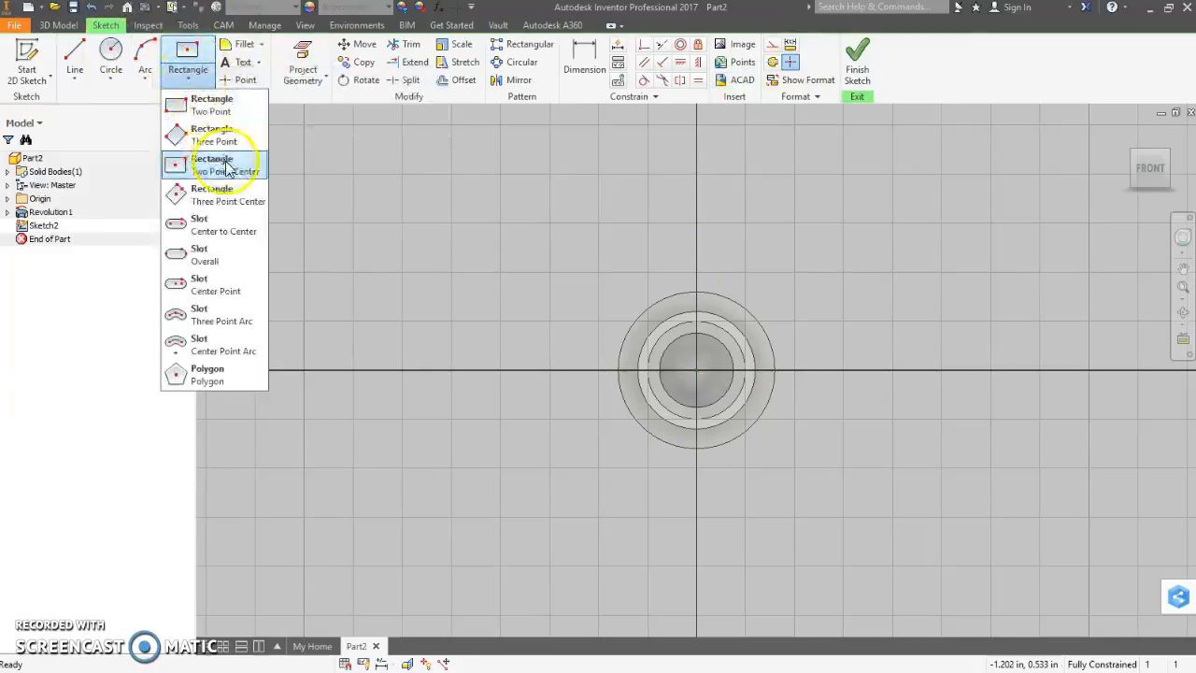
left_click(224, 166)
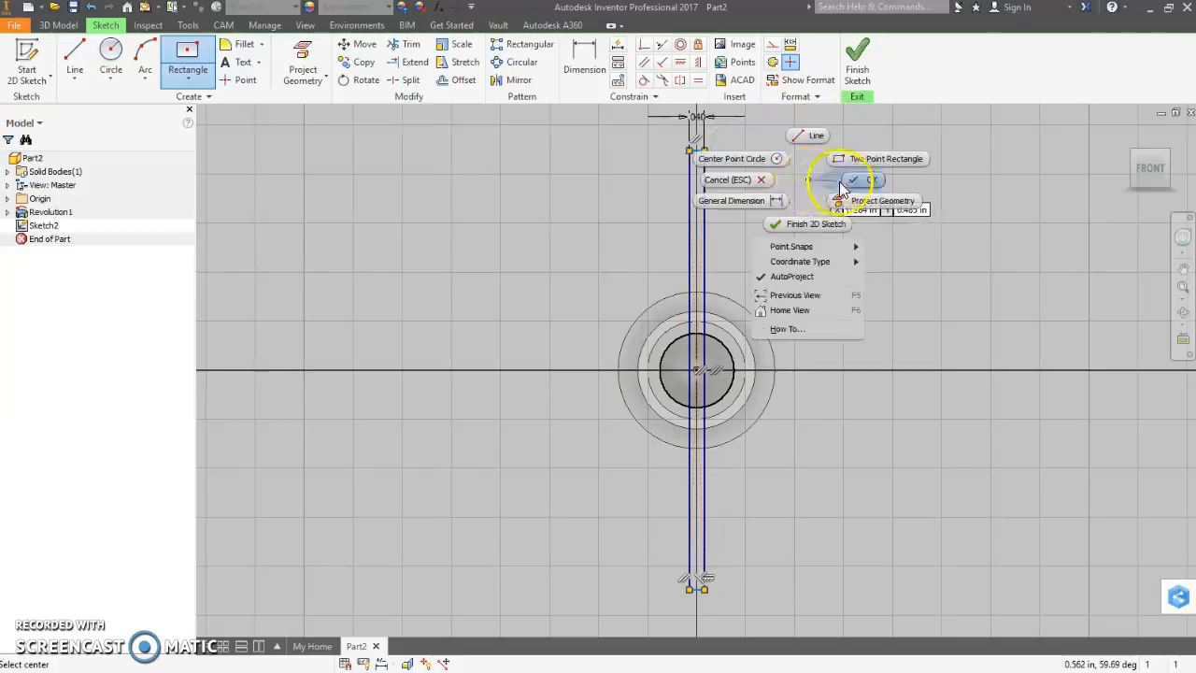
left_click(856, 179)
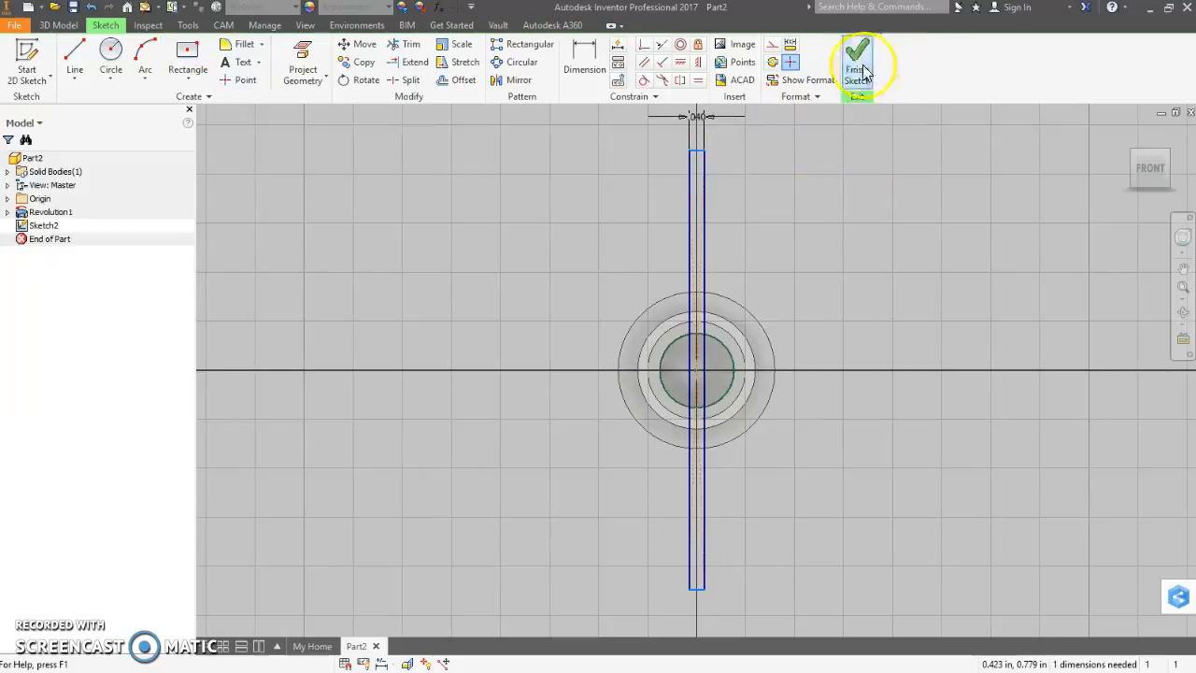
left_click(856, 65)
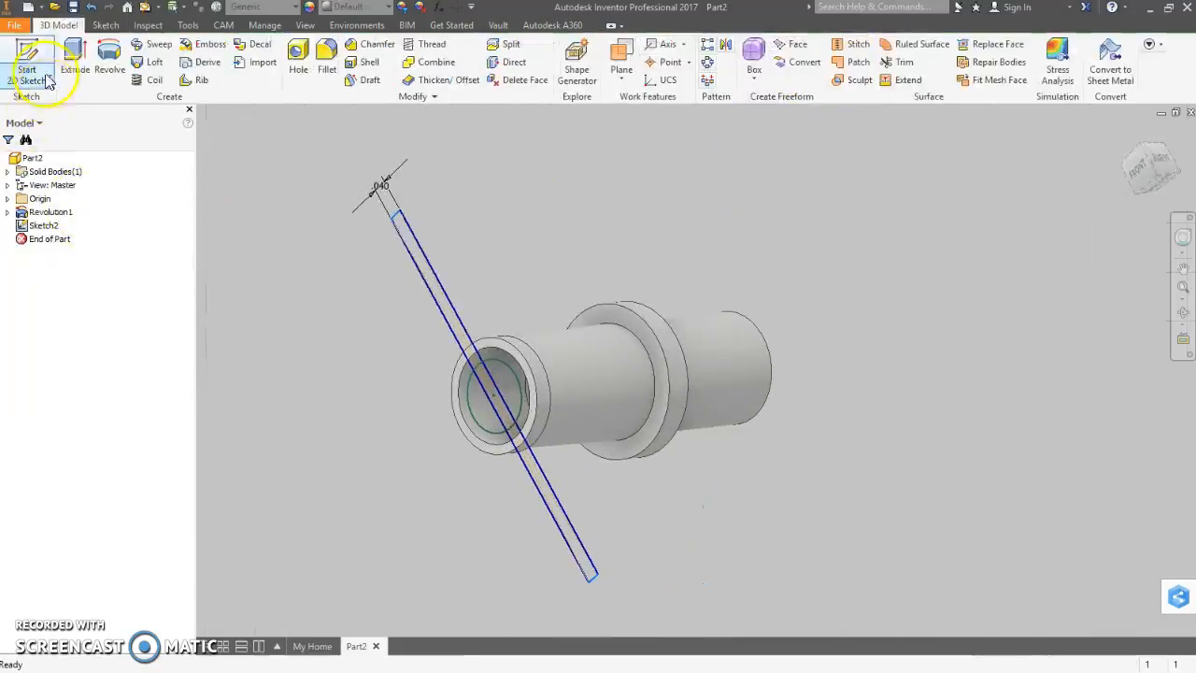
Step: Extrude the rectangle profile as a Cut to make a narrow slot through the axle's end
left_click(75, 60)
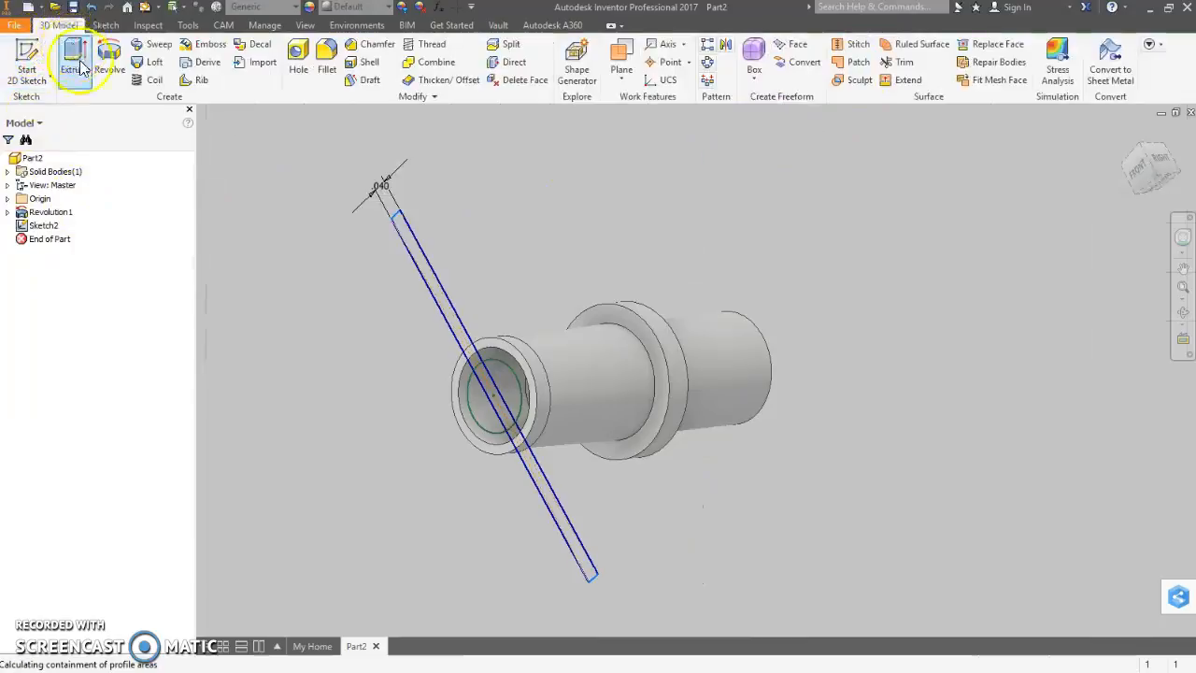
left_click(75, 60)
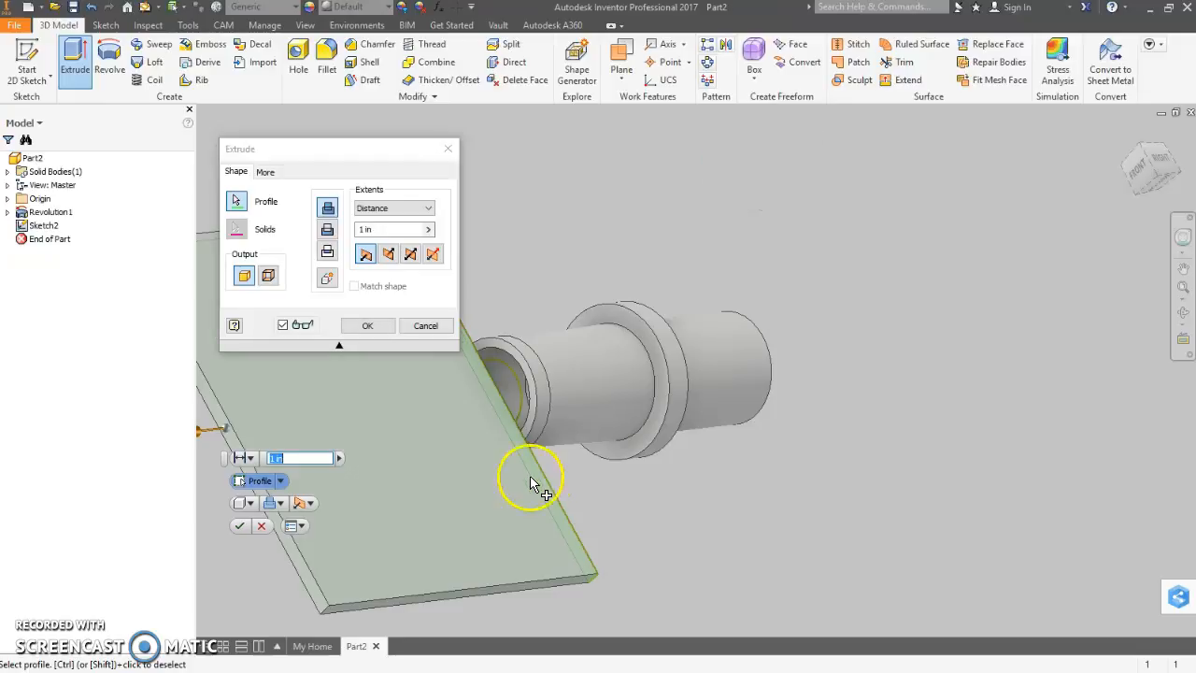
left_click(389, 254)
type(".2")
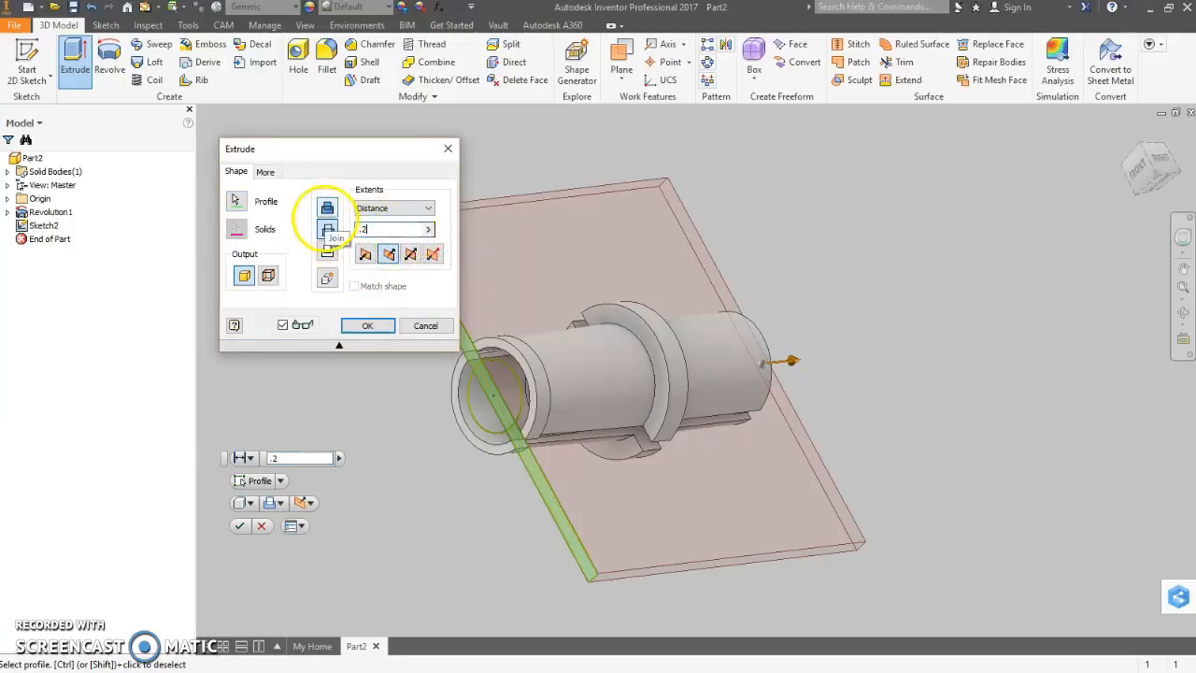
left_click(366, 325)
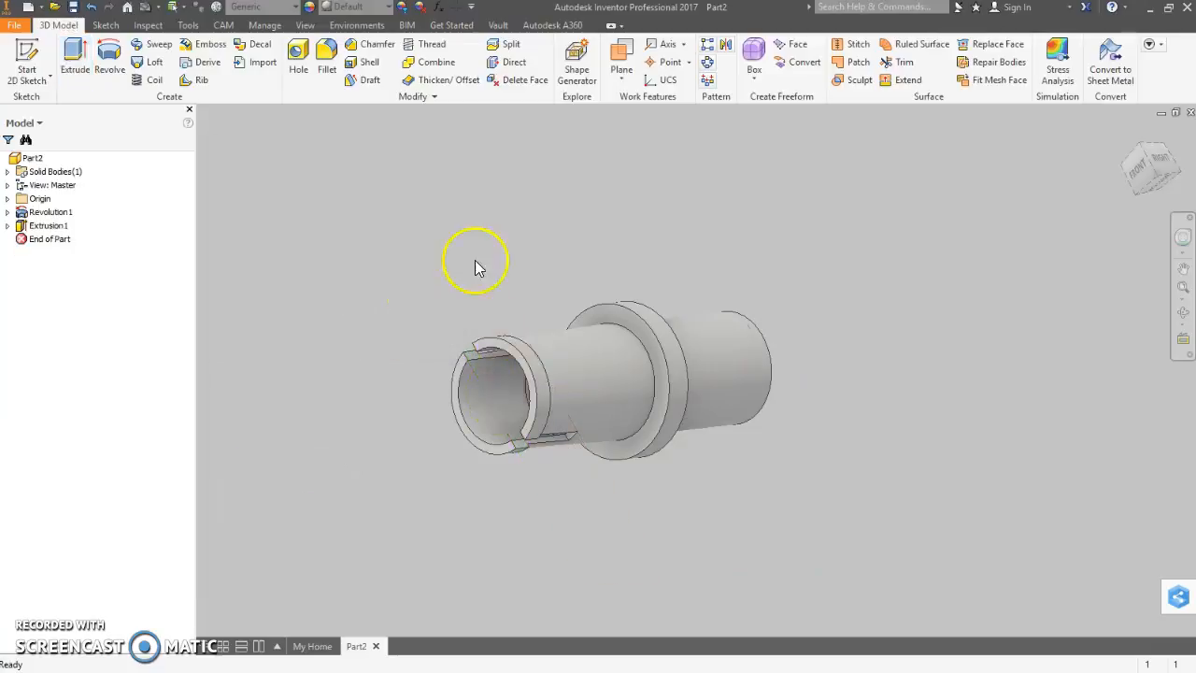
left_click_drag(476, 265, 551, 420)
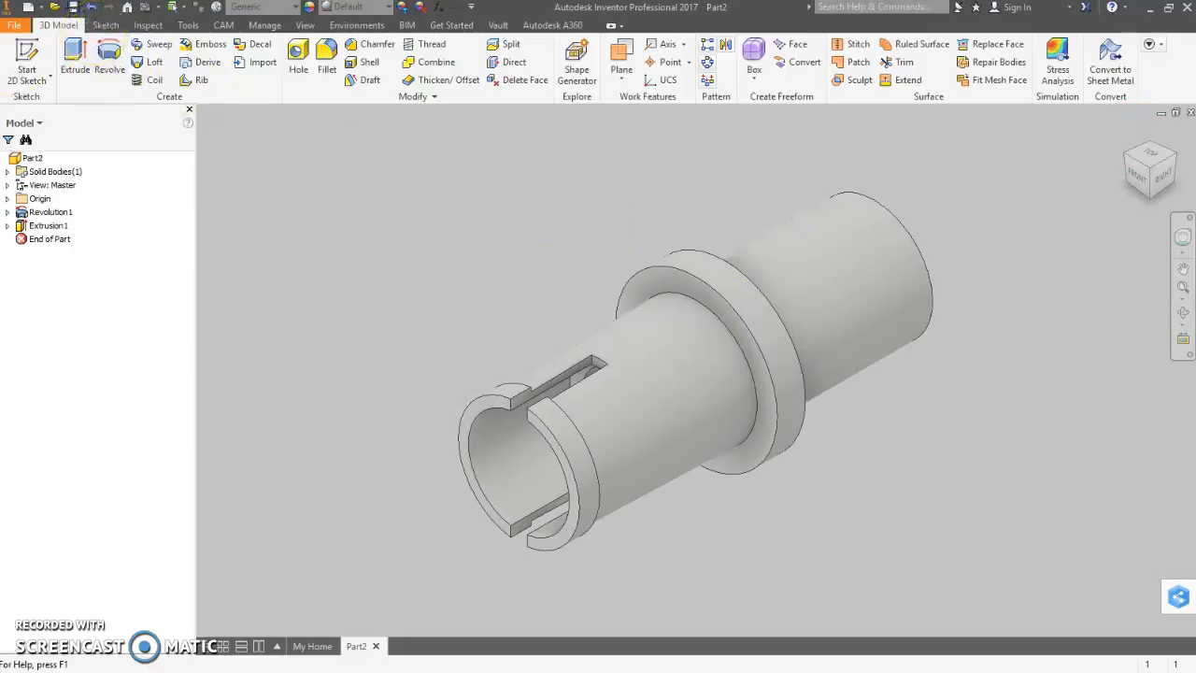
left_click(34, 157)
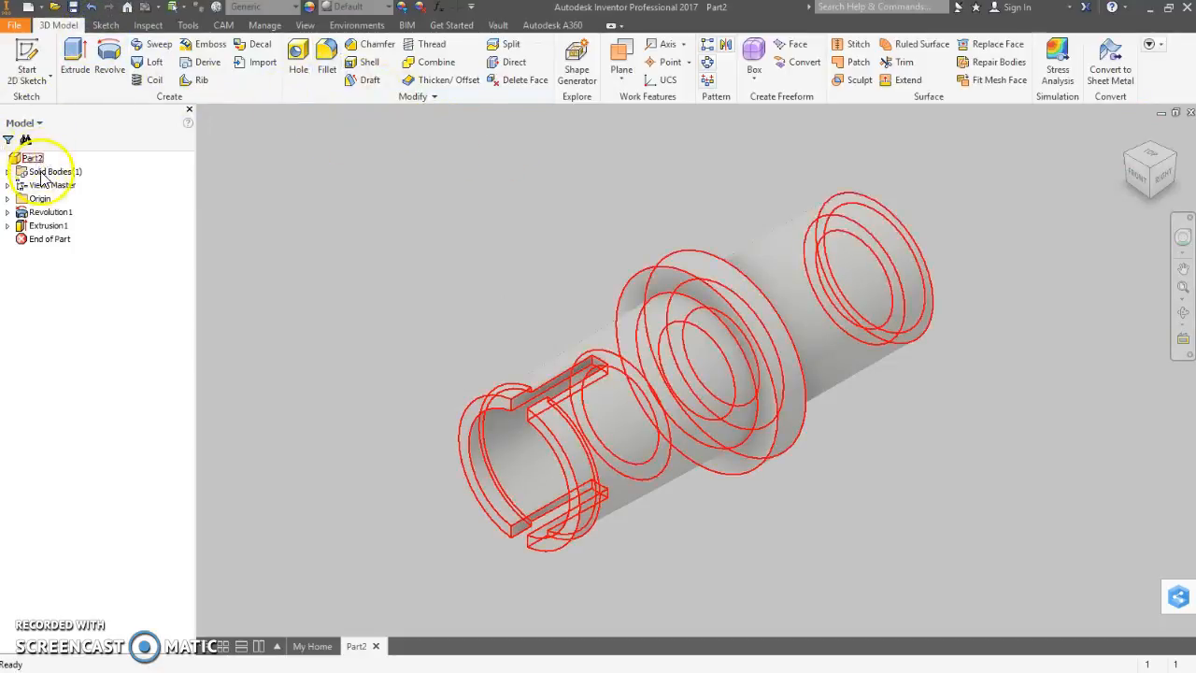
right_click(34, 157)
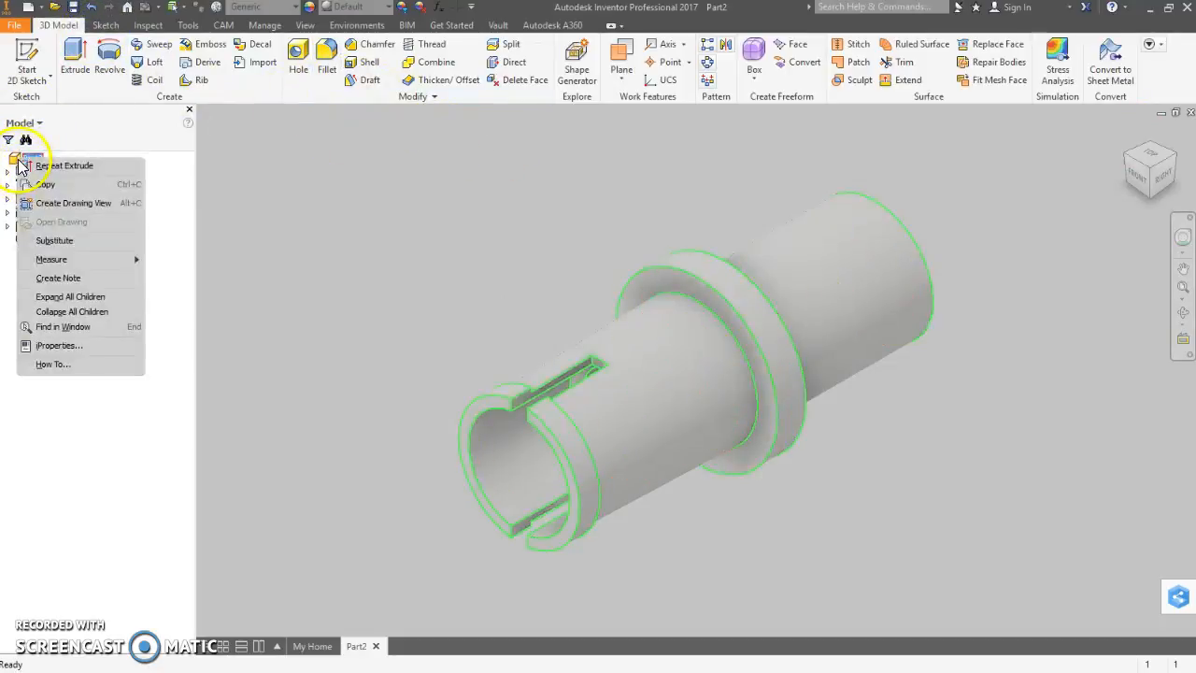
left_click(60, 344)
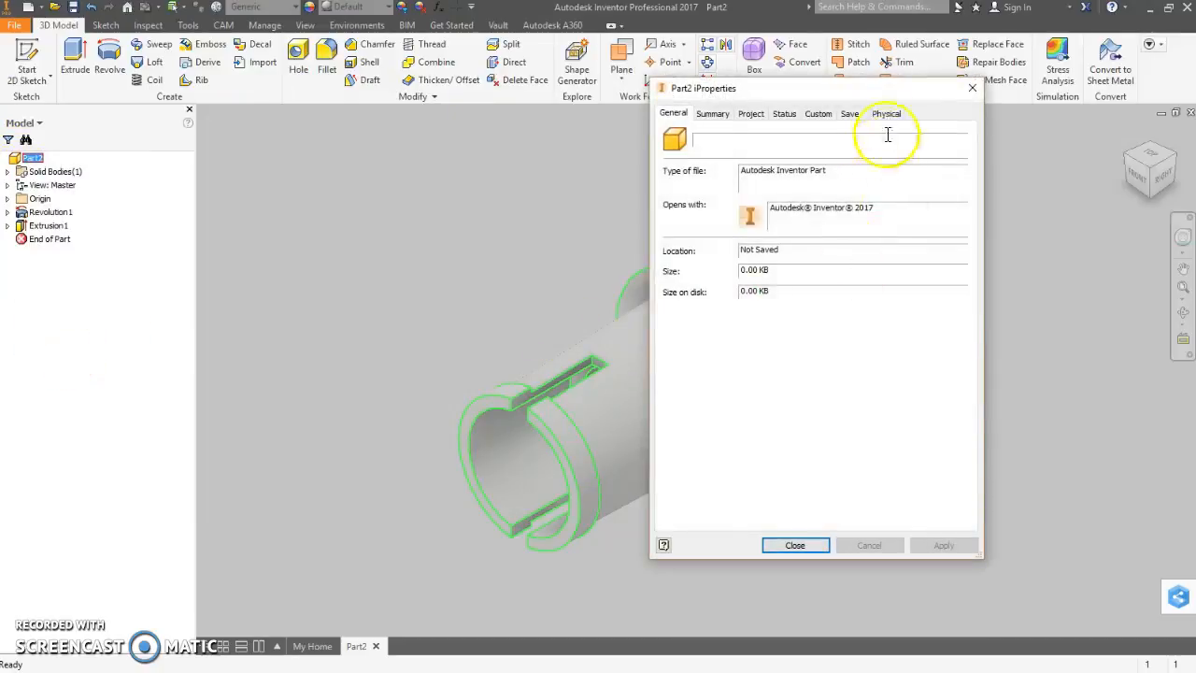
left_click(886, 114)
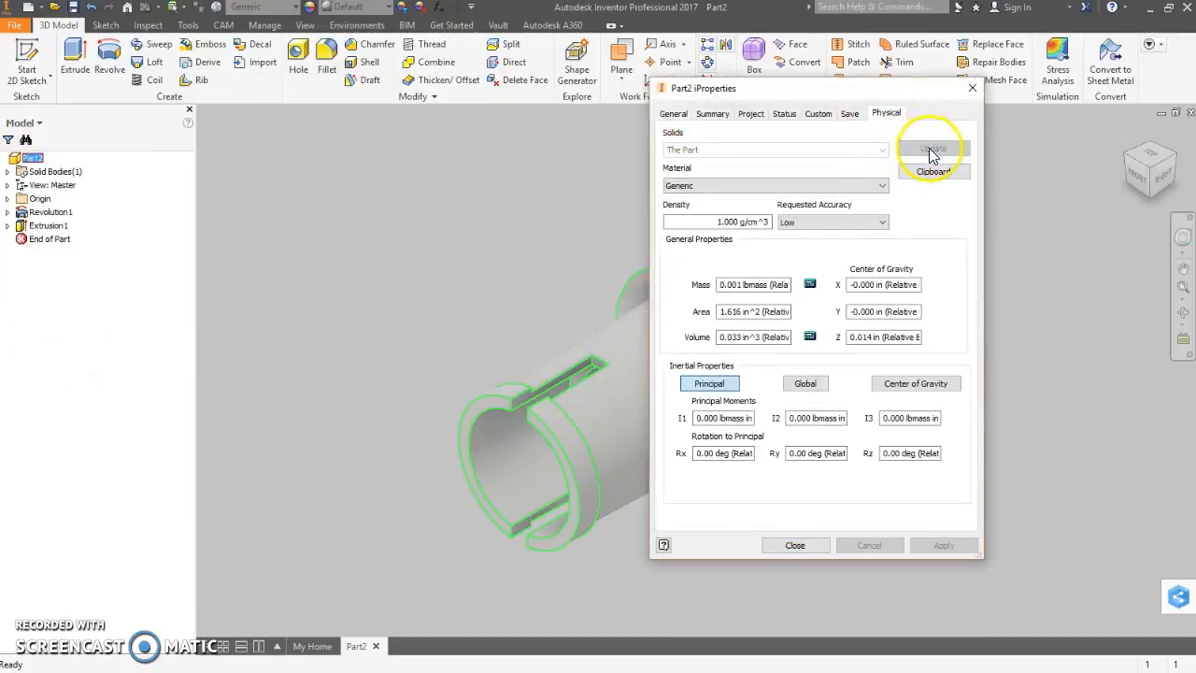
mouse_move(796, 546)
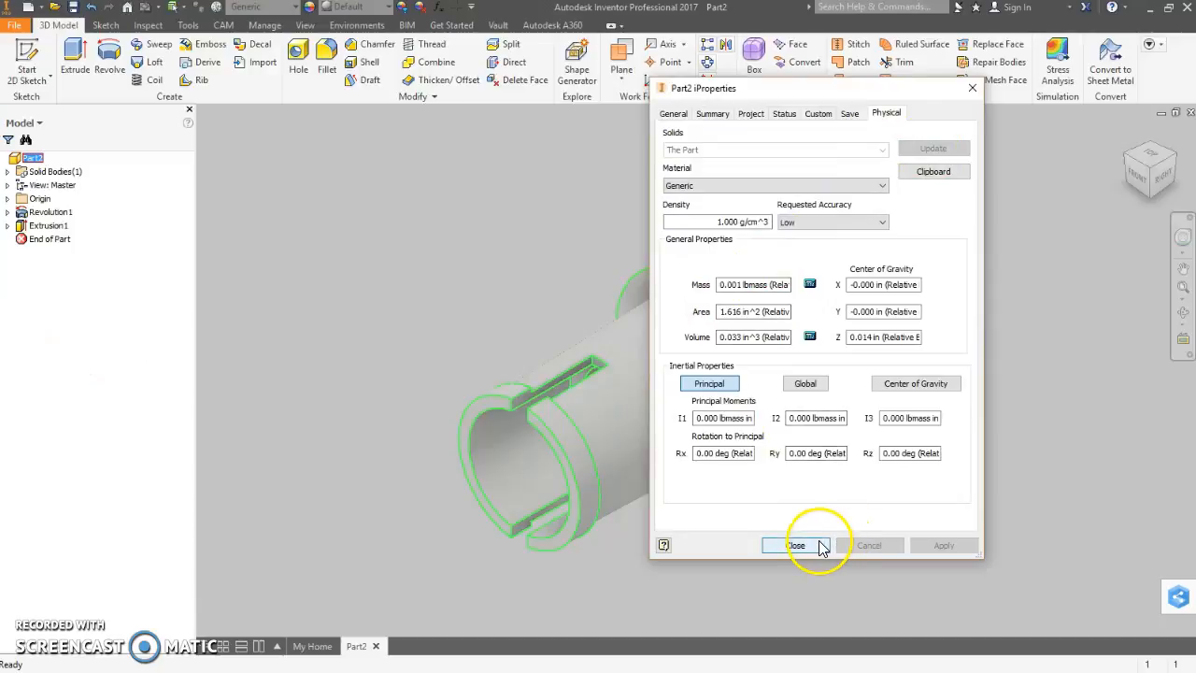
left_click(796, 545)
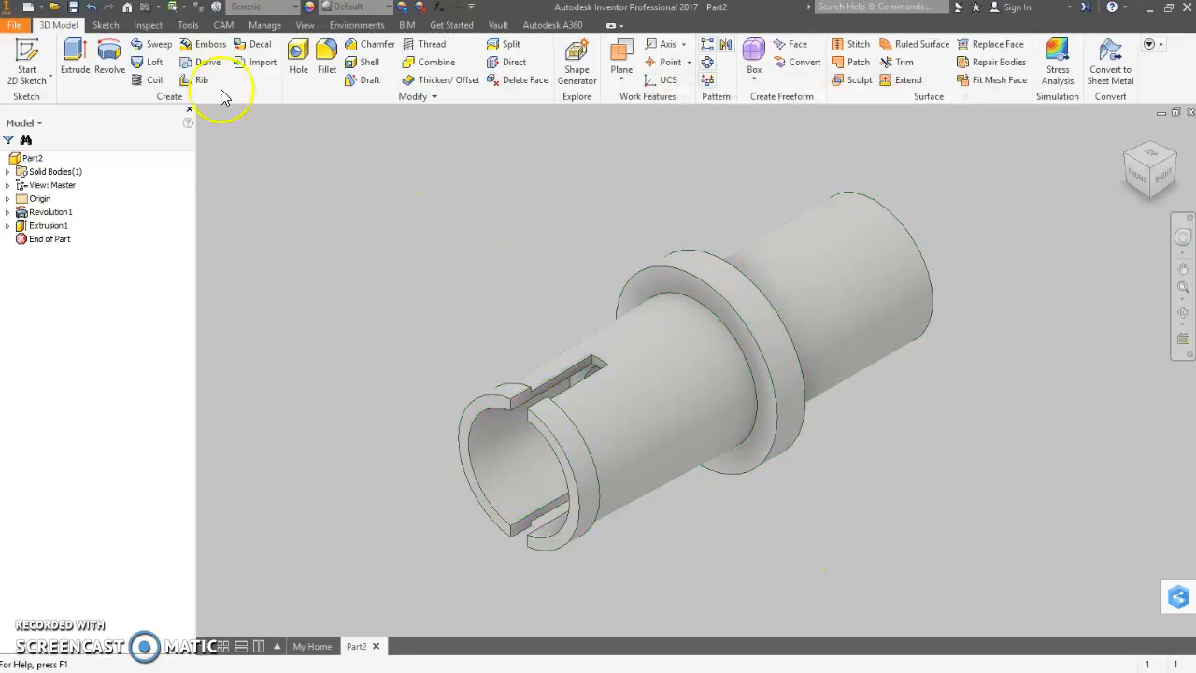
Step: Save the slotted axle part as 5.5aAxlePMA.ipt via Save As
left_click(15, 26)
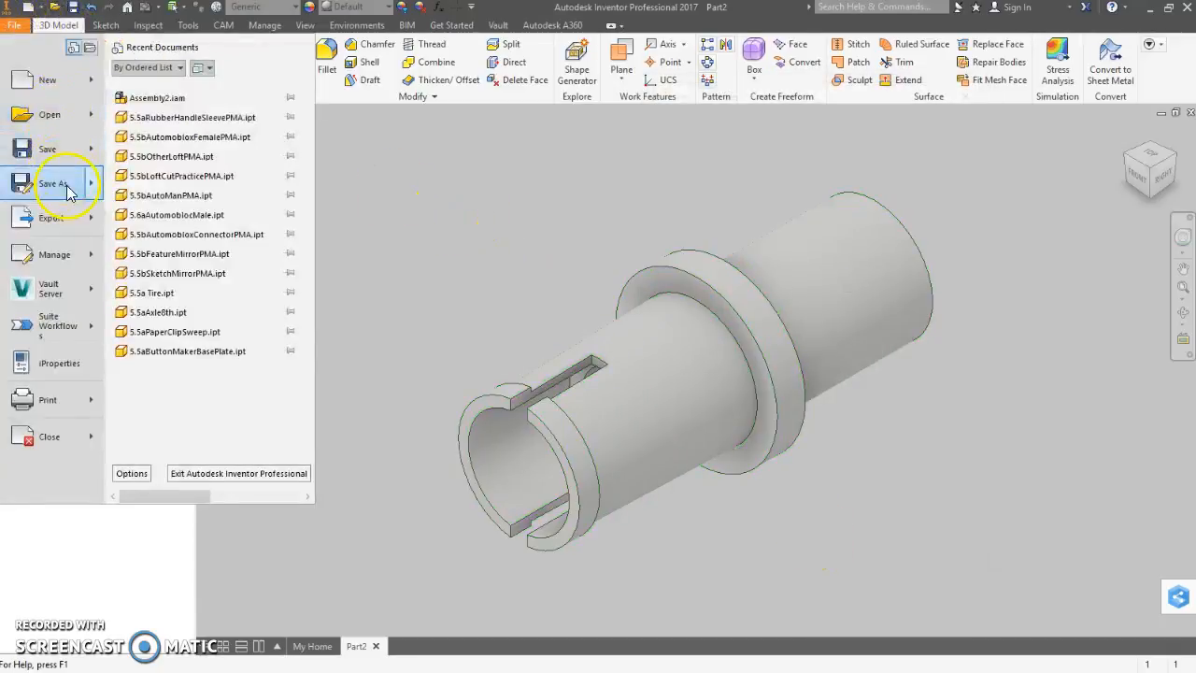
left_click(52, 183)
type("5.5aAxlePMA.ipt")
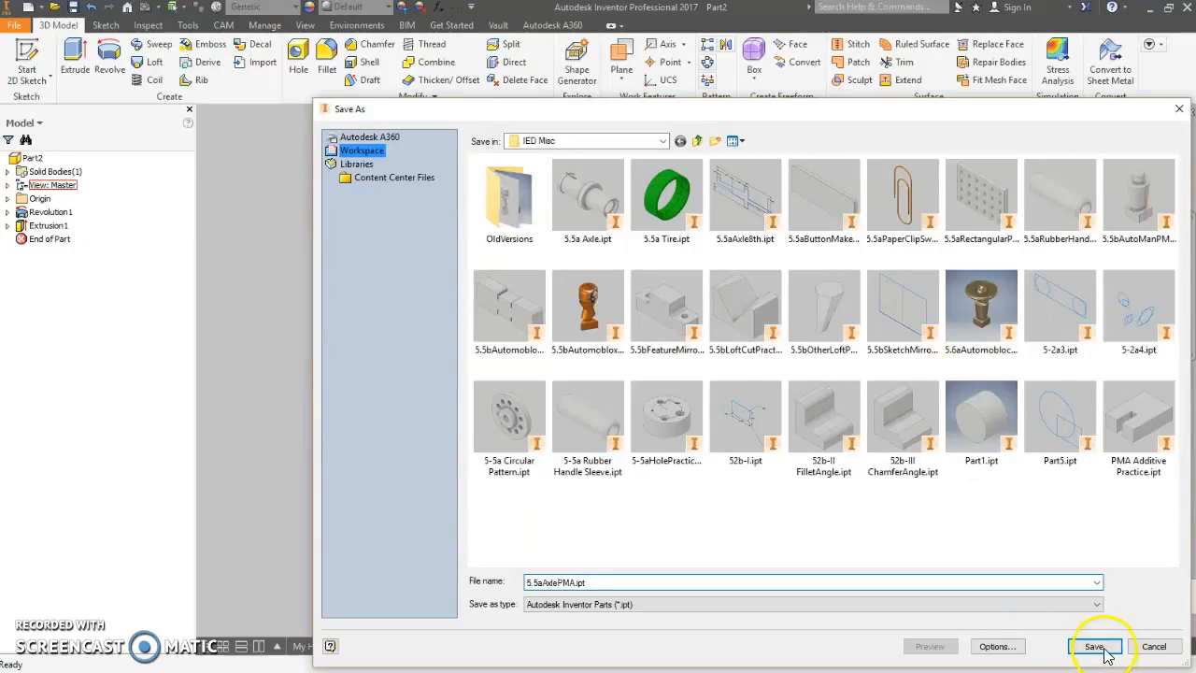
left_click(1095, 647)
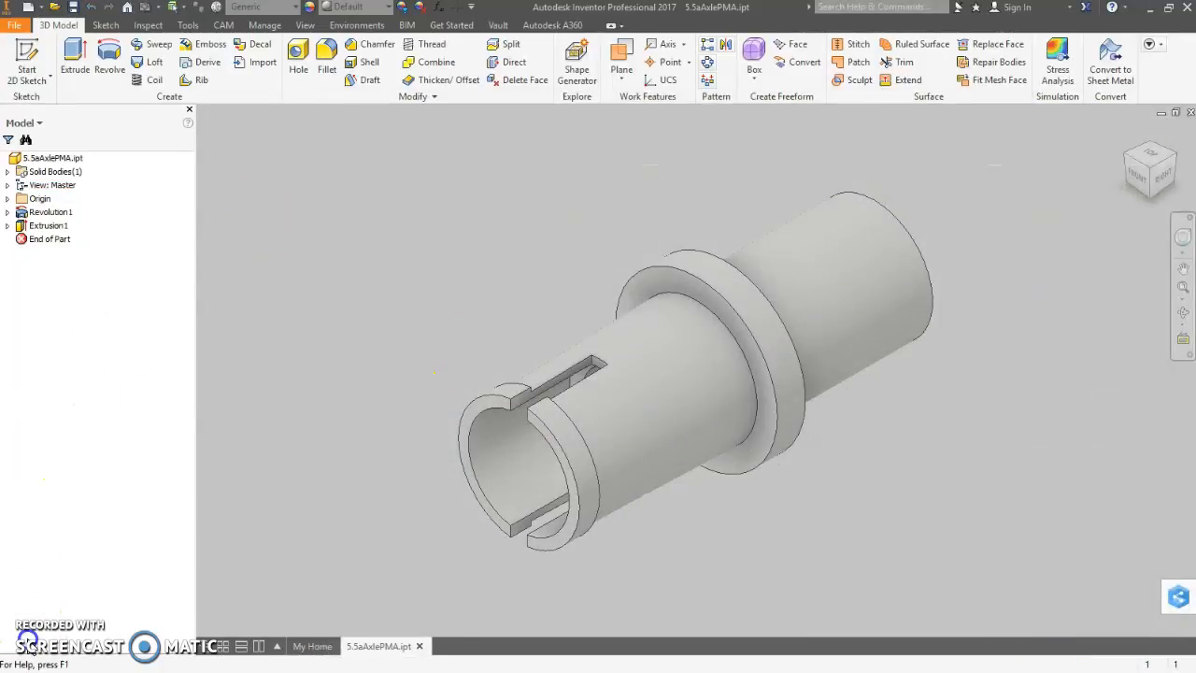